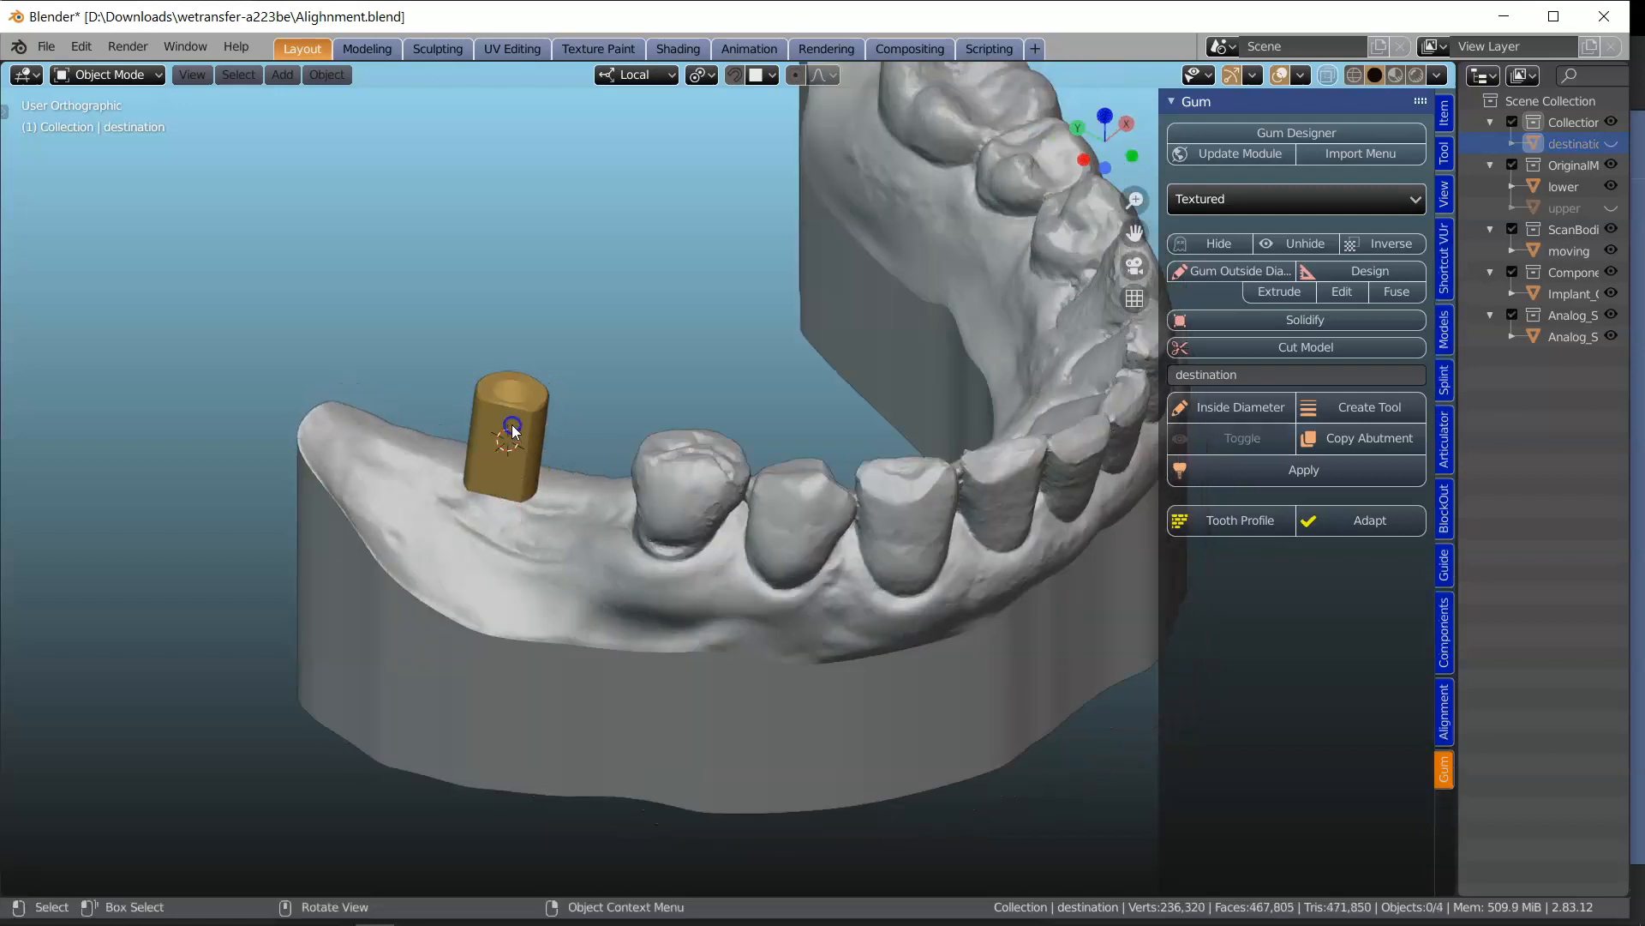
# Step: Select the scan body and lock its matched position in the Components tools
pyautogui.click(1330, 74)
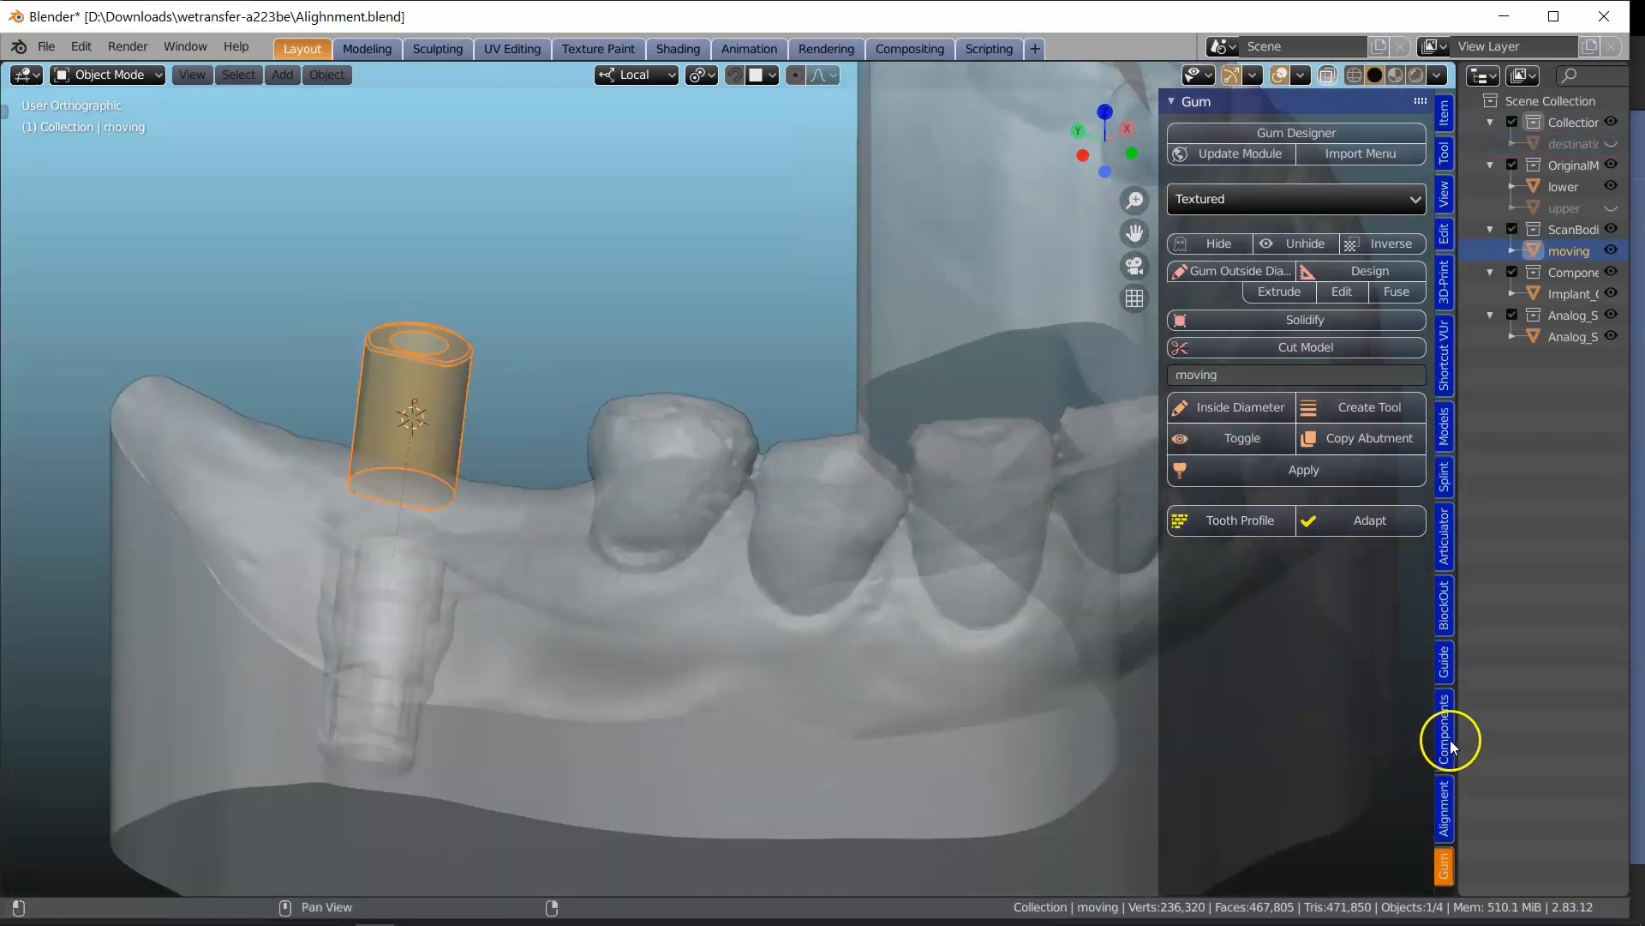
pyautogui.click(1443, 724)
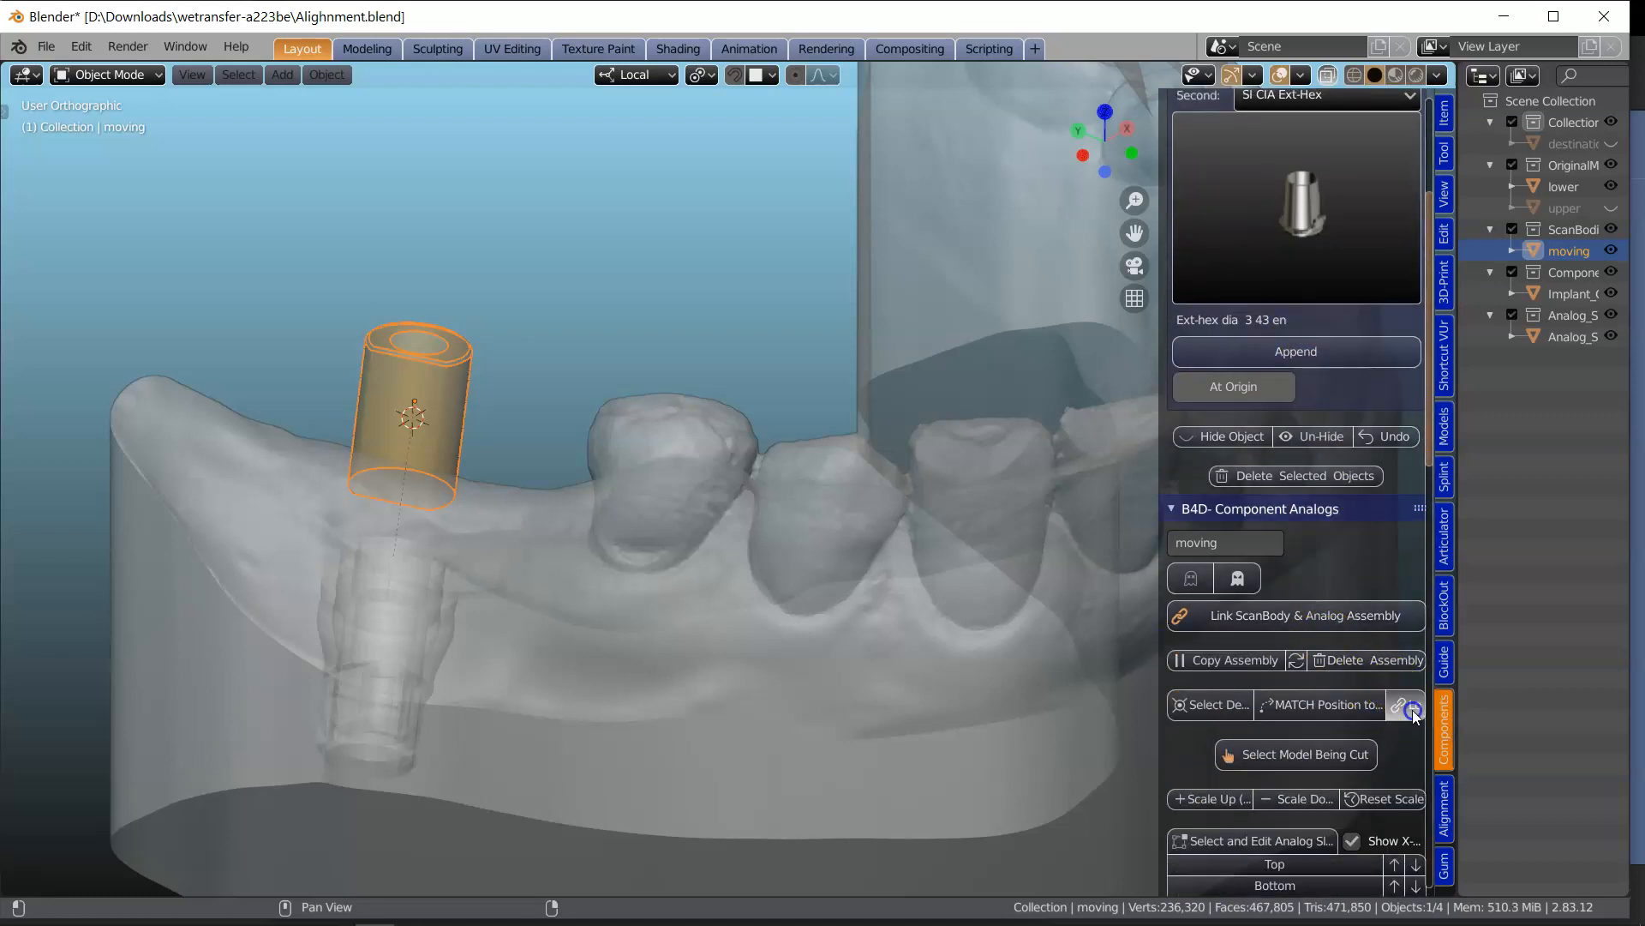
pyautogui.click(1412, 704)
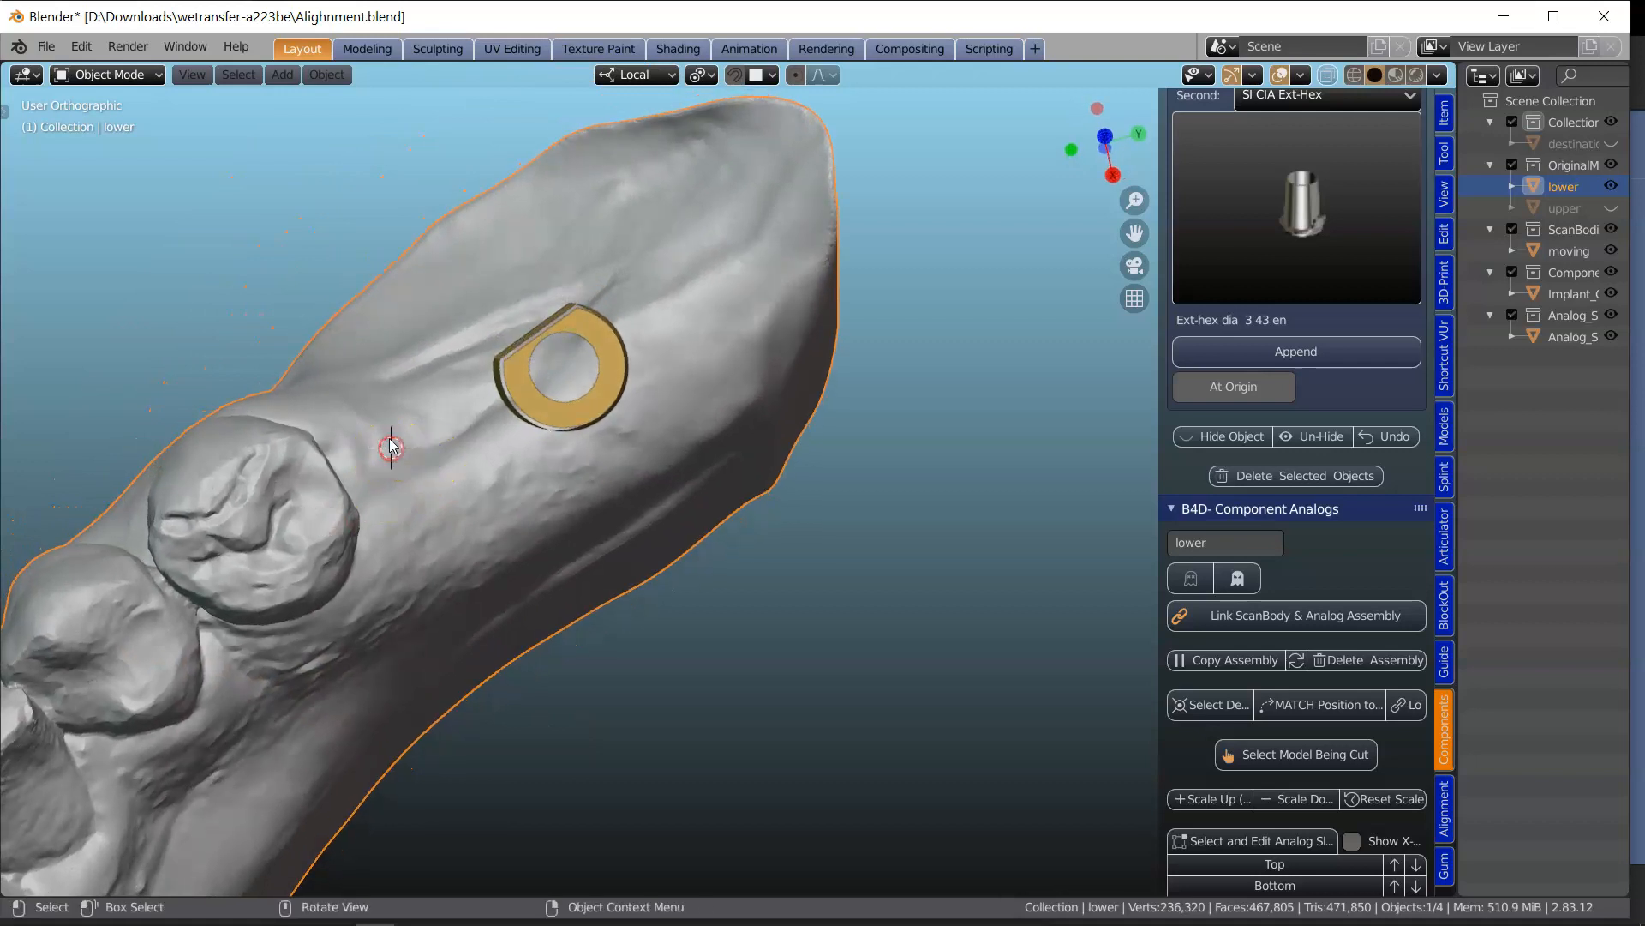
# Step: Draw a closed gum-outline loop on the jaw surface around the implant with the loop tool
pyautogui.click(1443, 860)
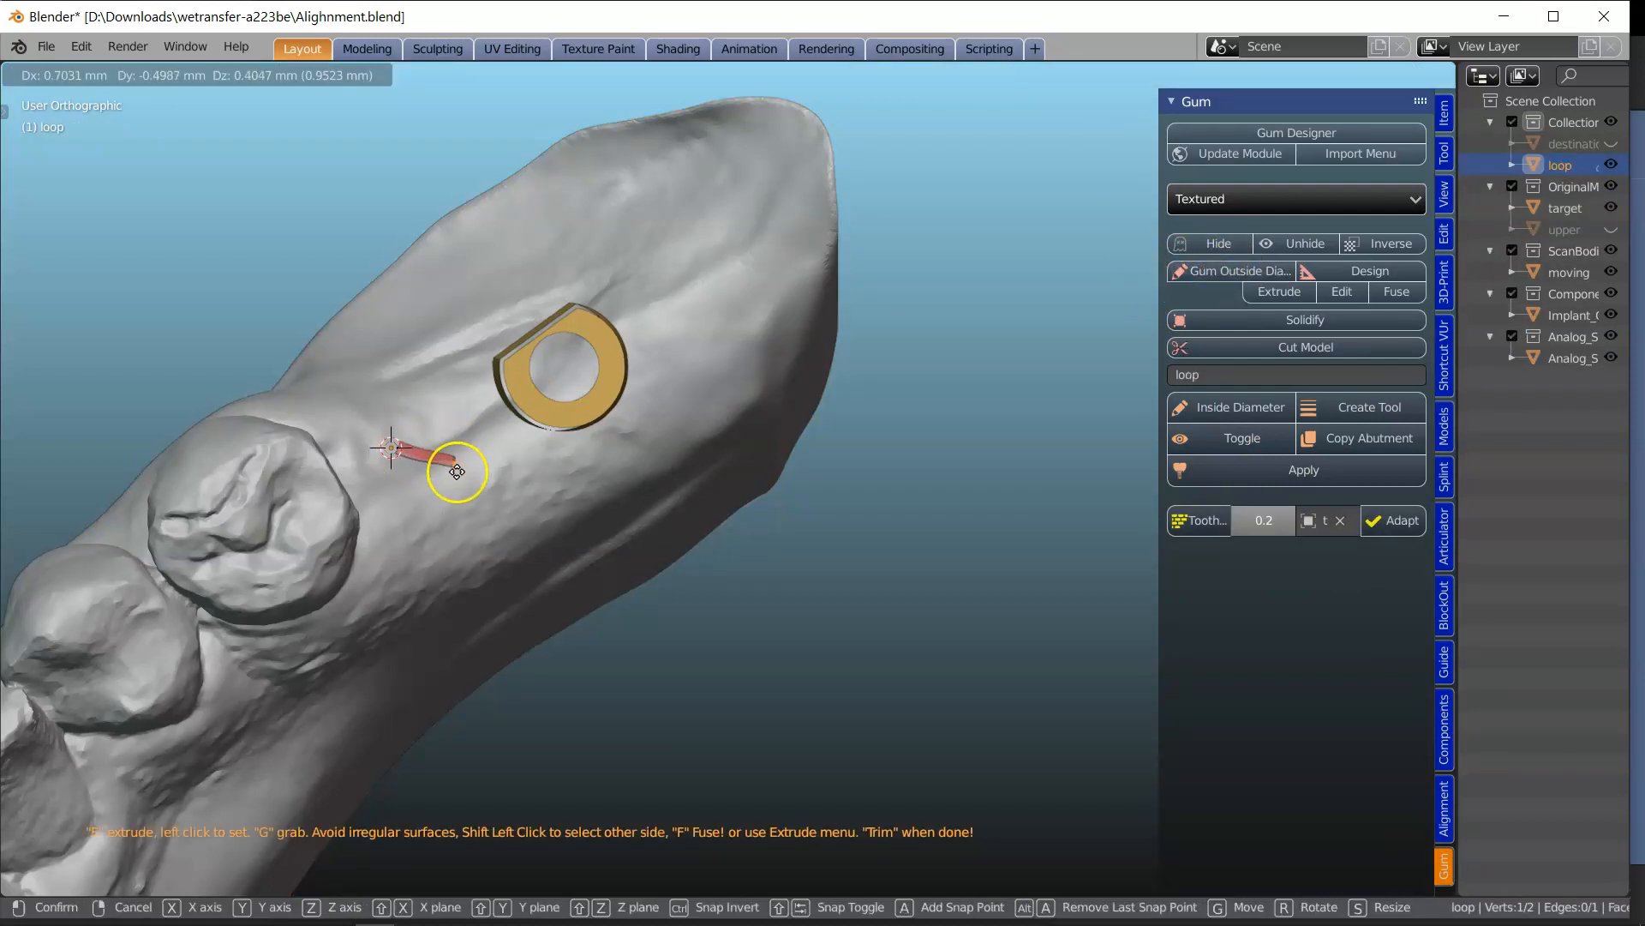
pyautogui.click(456, 556)
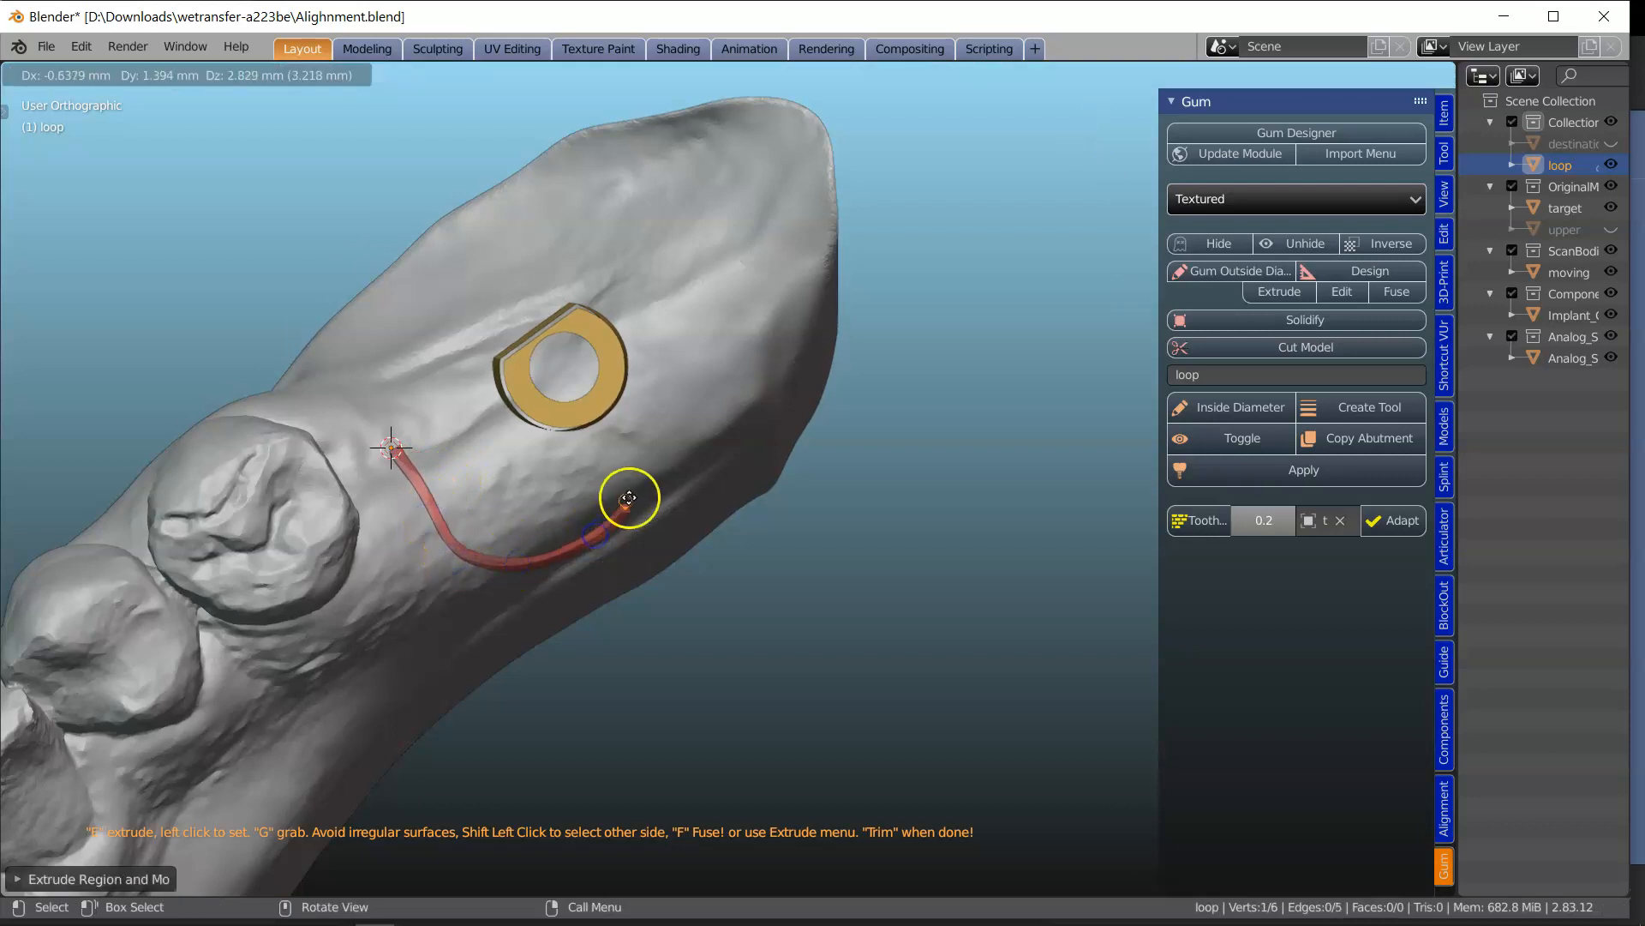
pyautogui.click(627, 497)
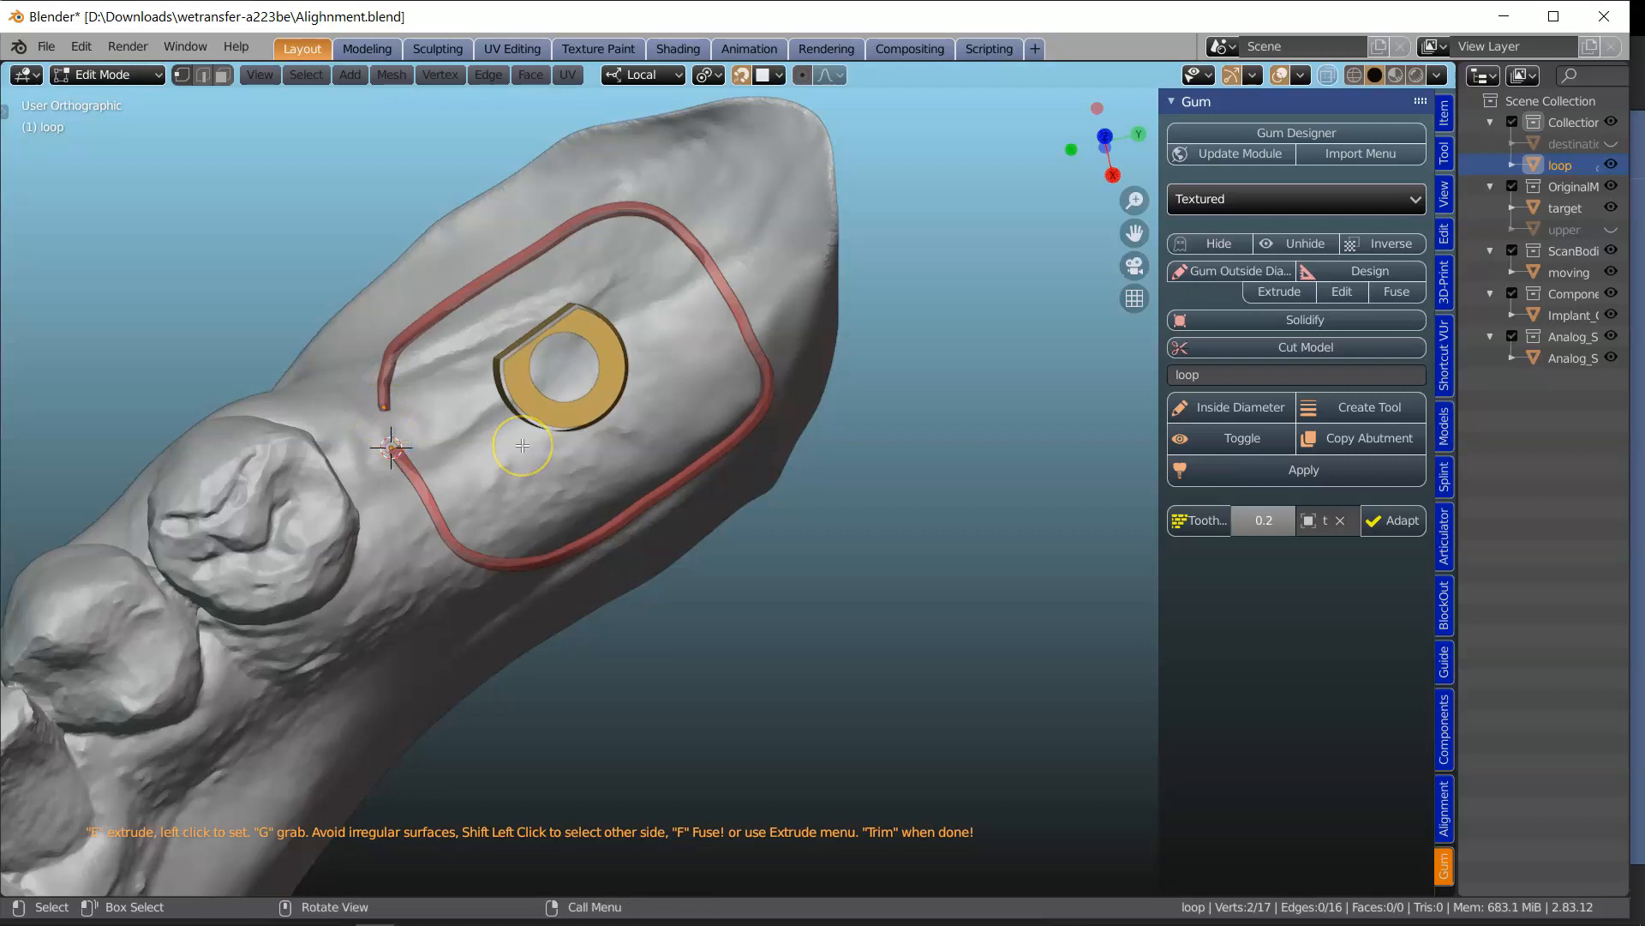
pyautogui.click(1368, 271)
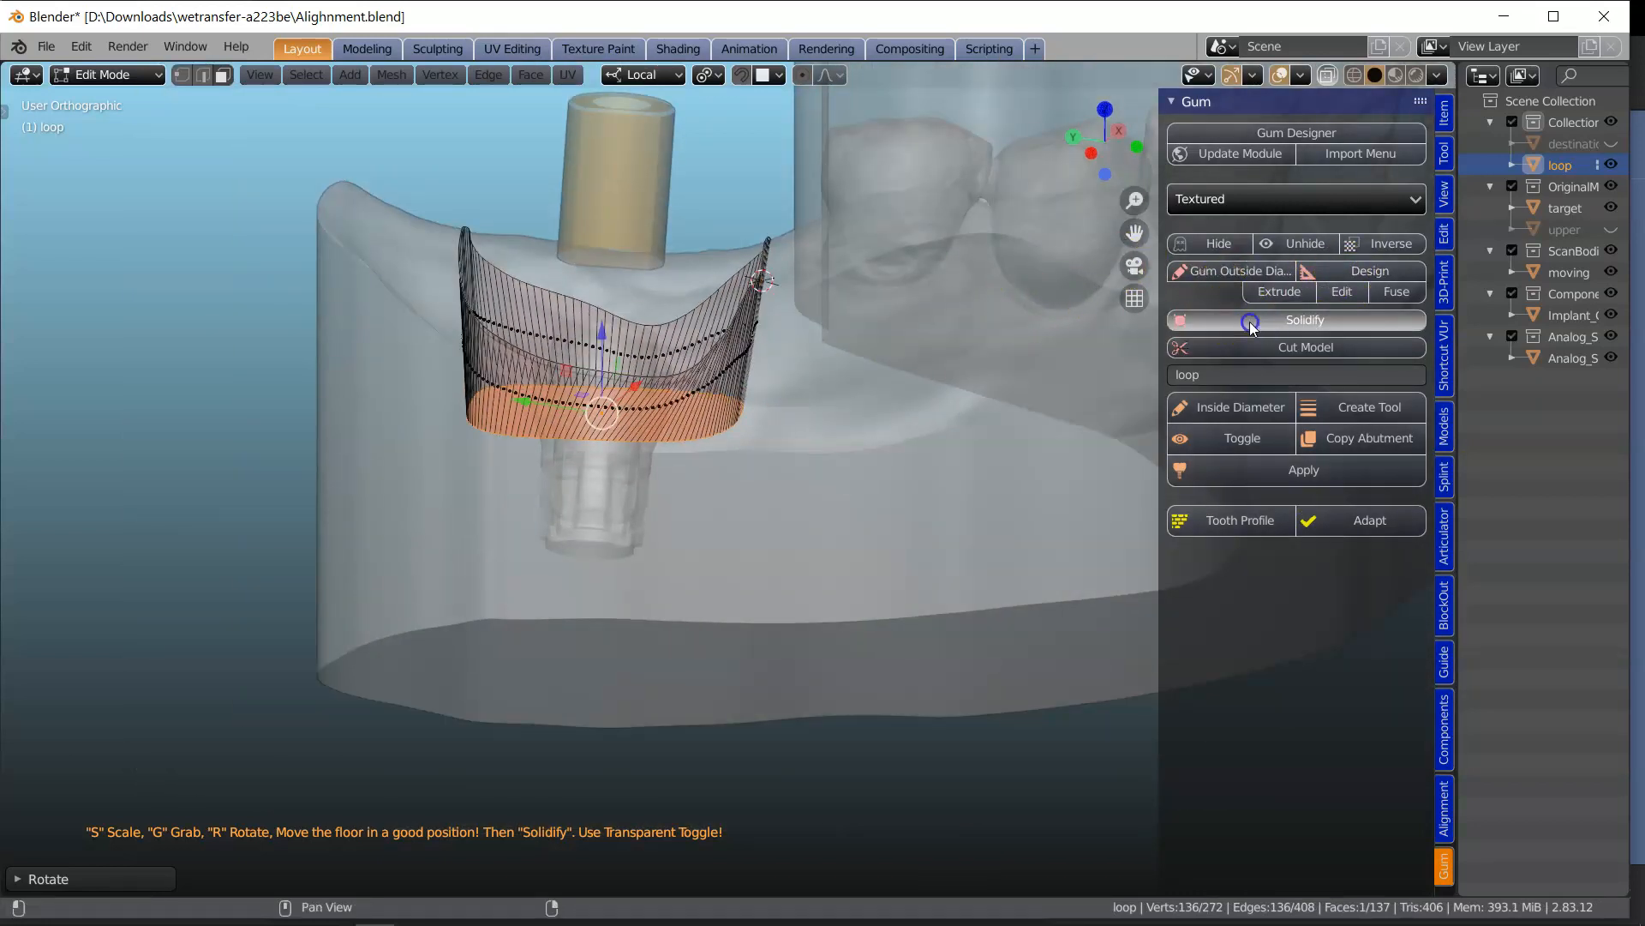
# Step: Solidify the extruded loop into a separate Gum object around the scan body
pyautogui.click(1304, 320)
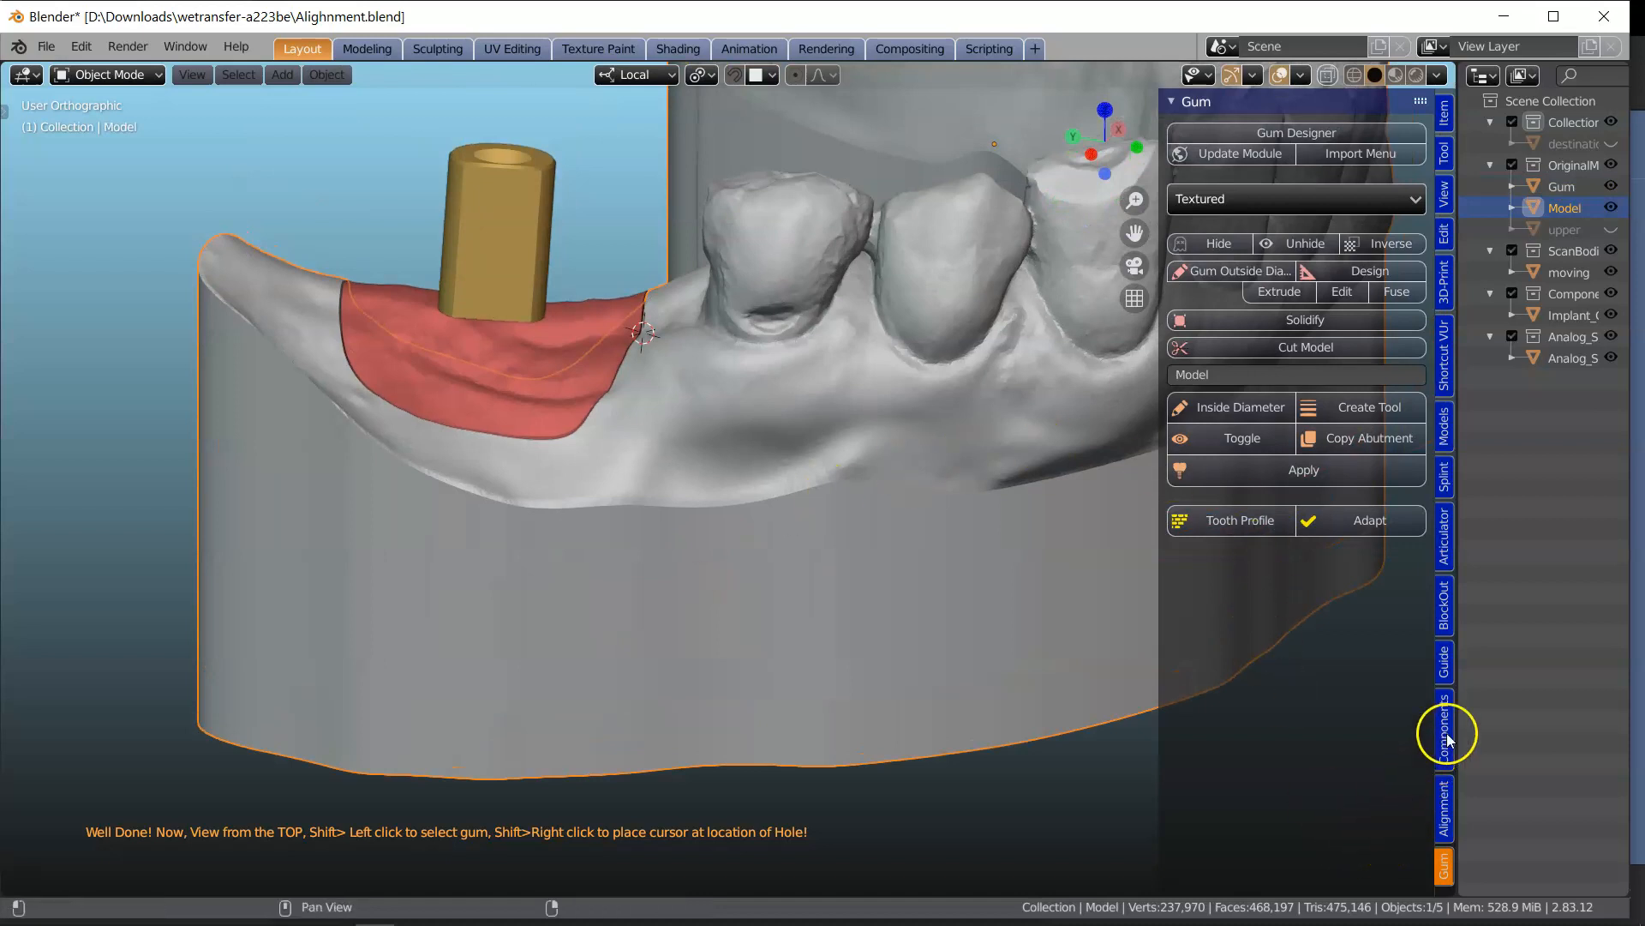
# Step: Mark the jaw model as the object being cut and build a cutter from the analog sleeve
pyautogui.click(1443, 727)
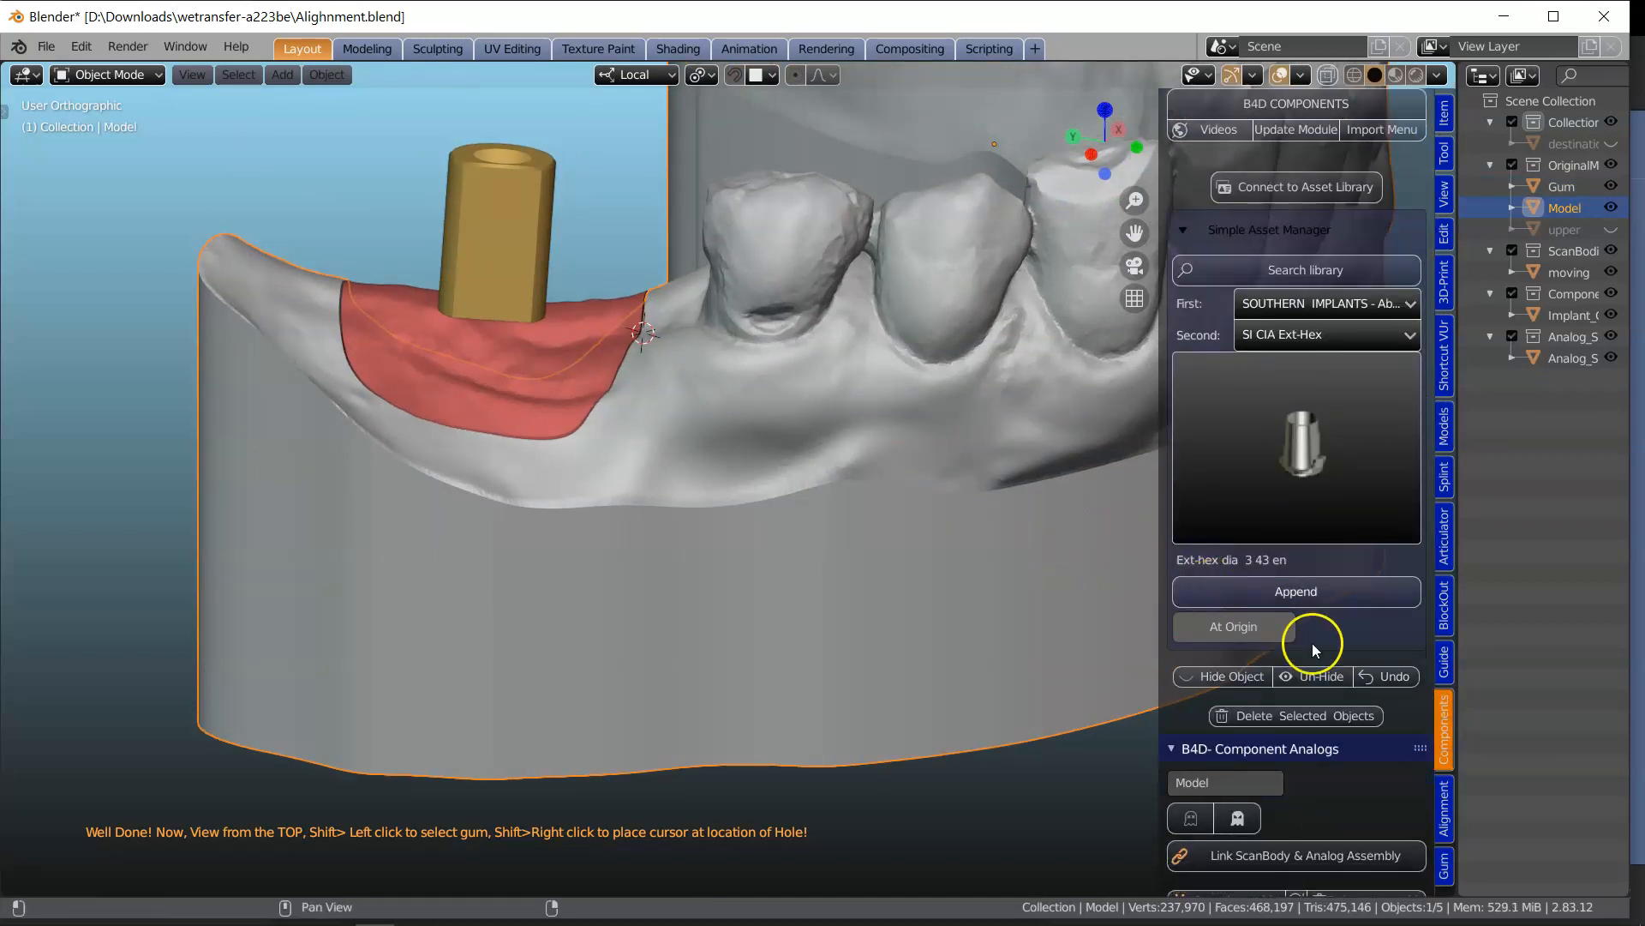
pyautogui.scroll(-3)
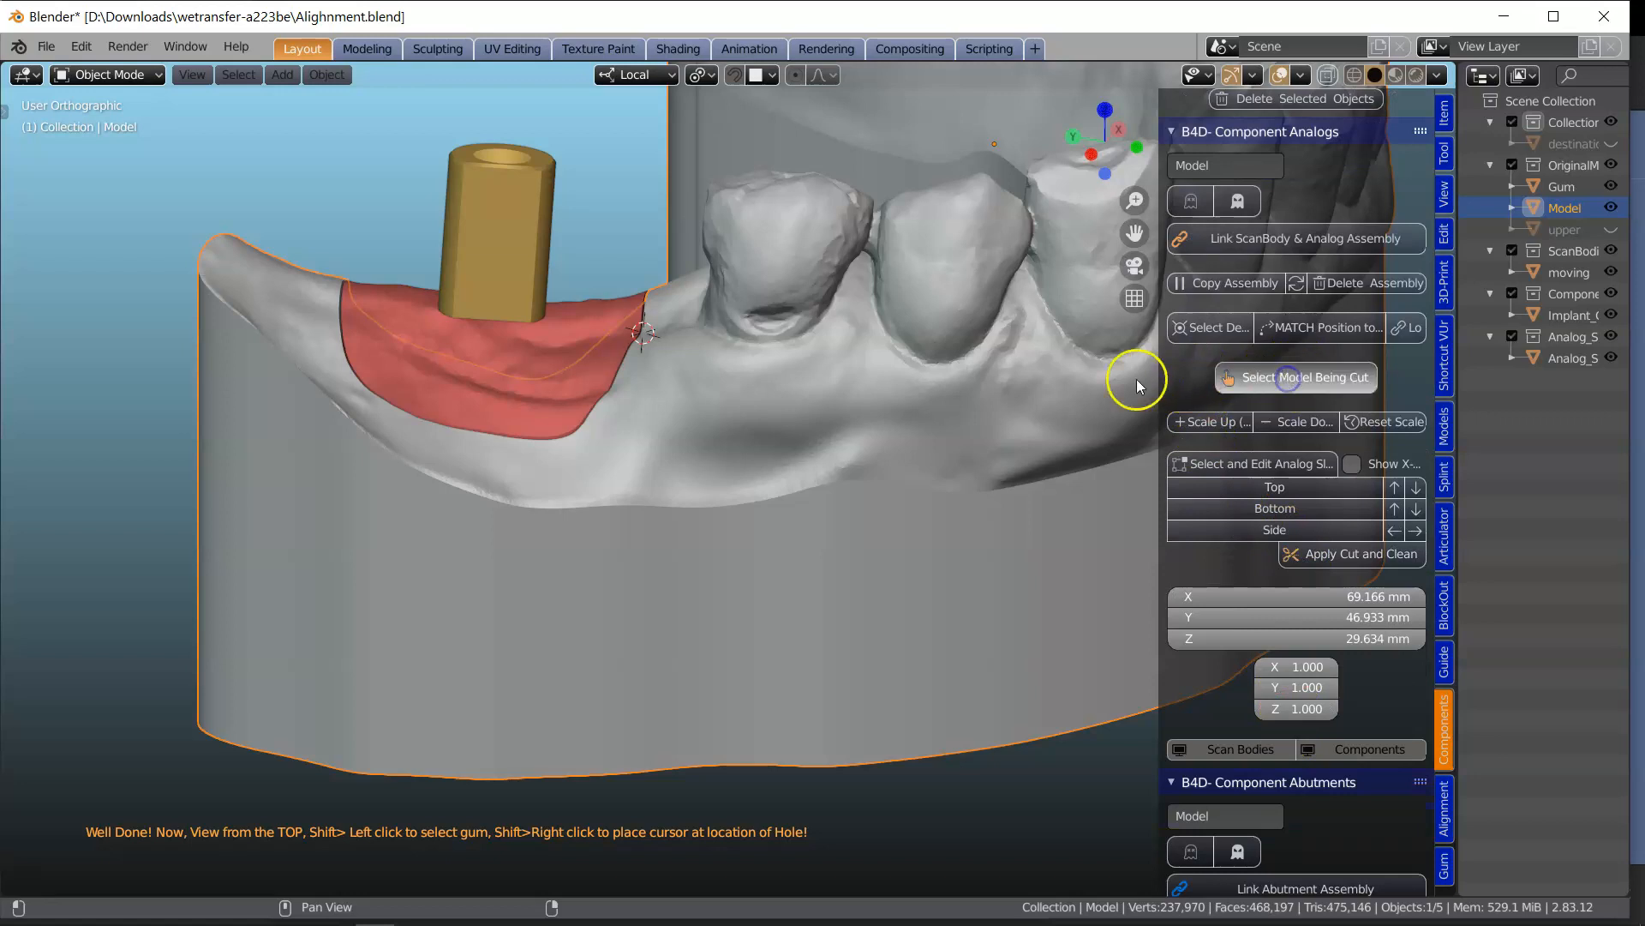
pyautogui.click(1304, 377)
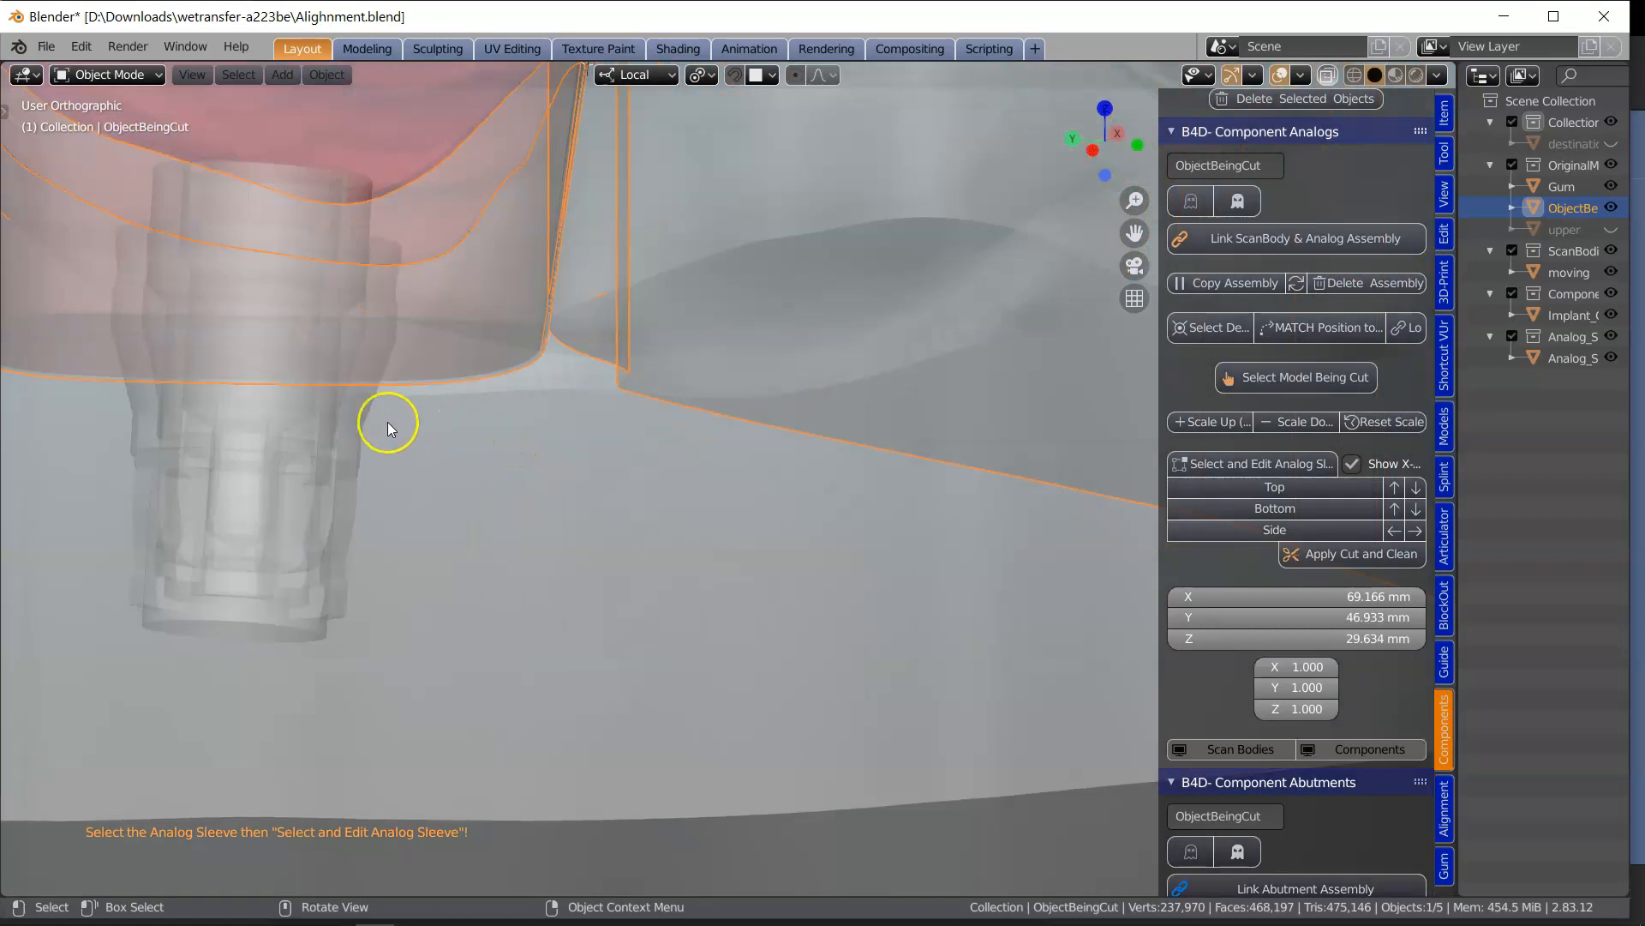
pyautogui.click(1574, 358)
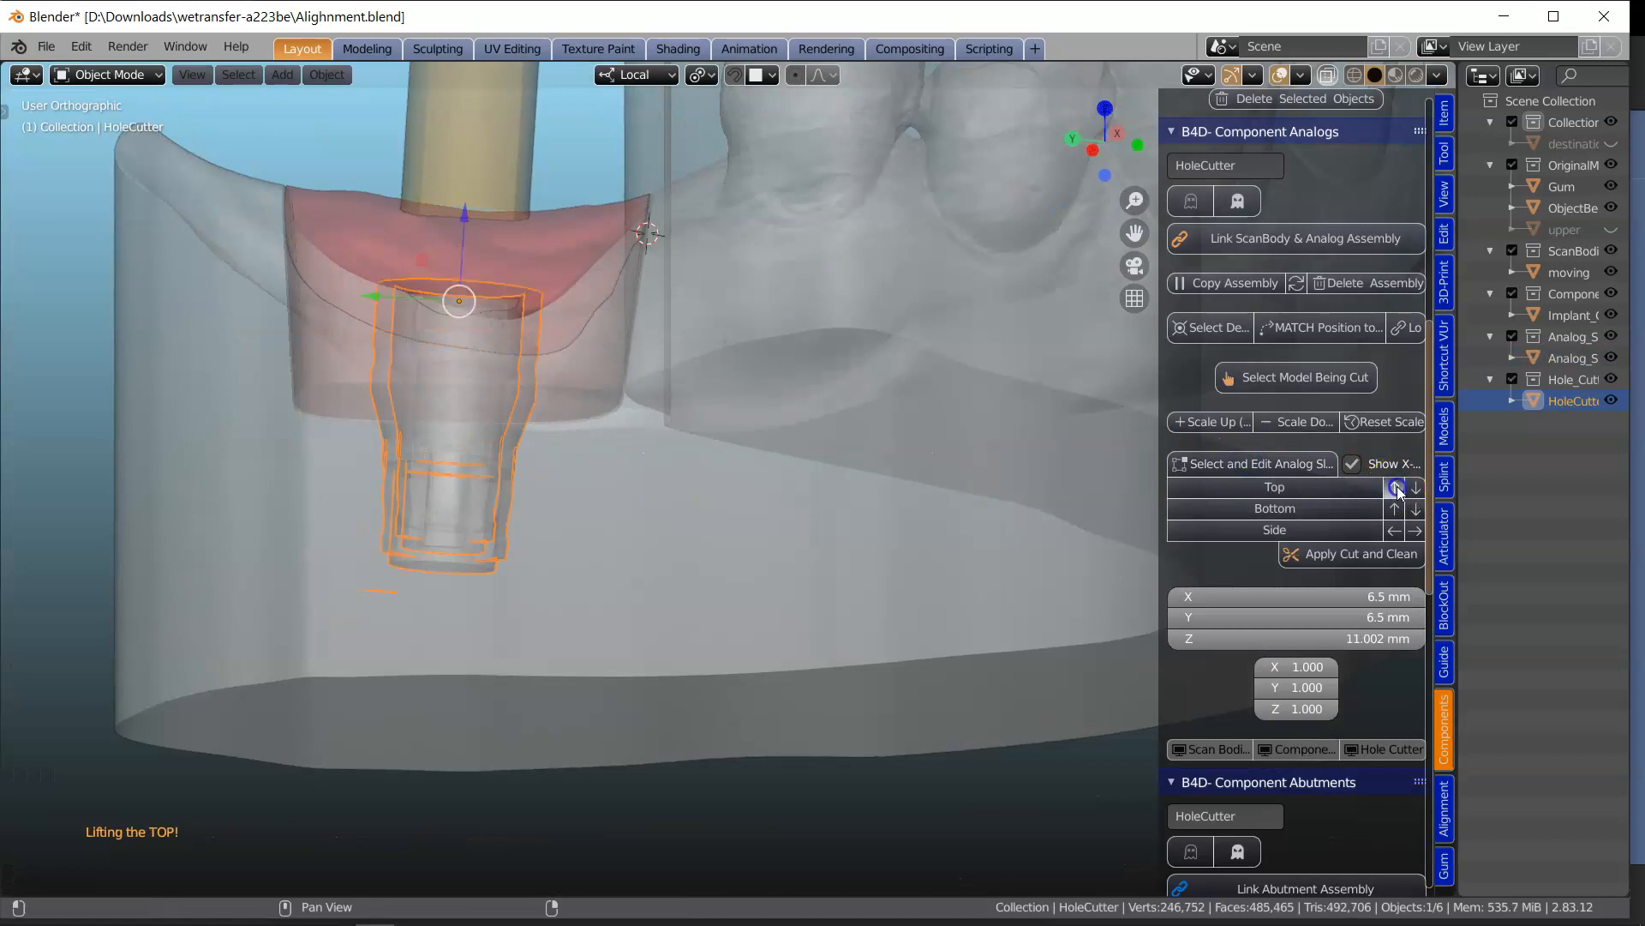
# Step: Lengthen the hole cutter at top and bottom and switch off X-Ray display
pyautogui.click(1414, 487)
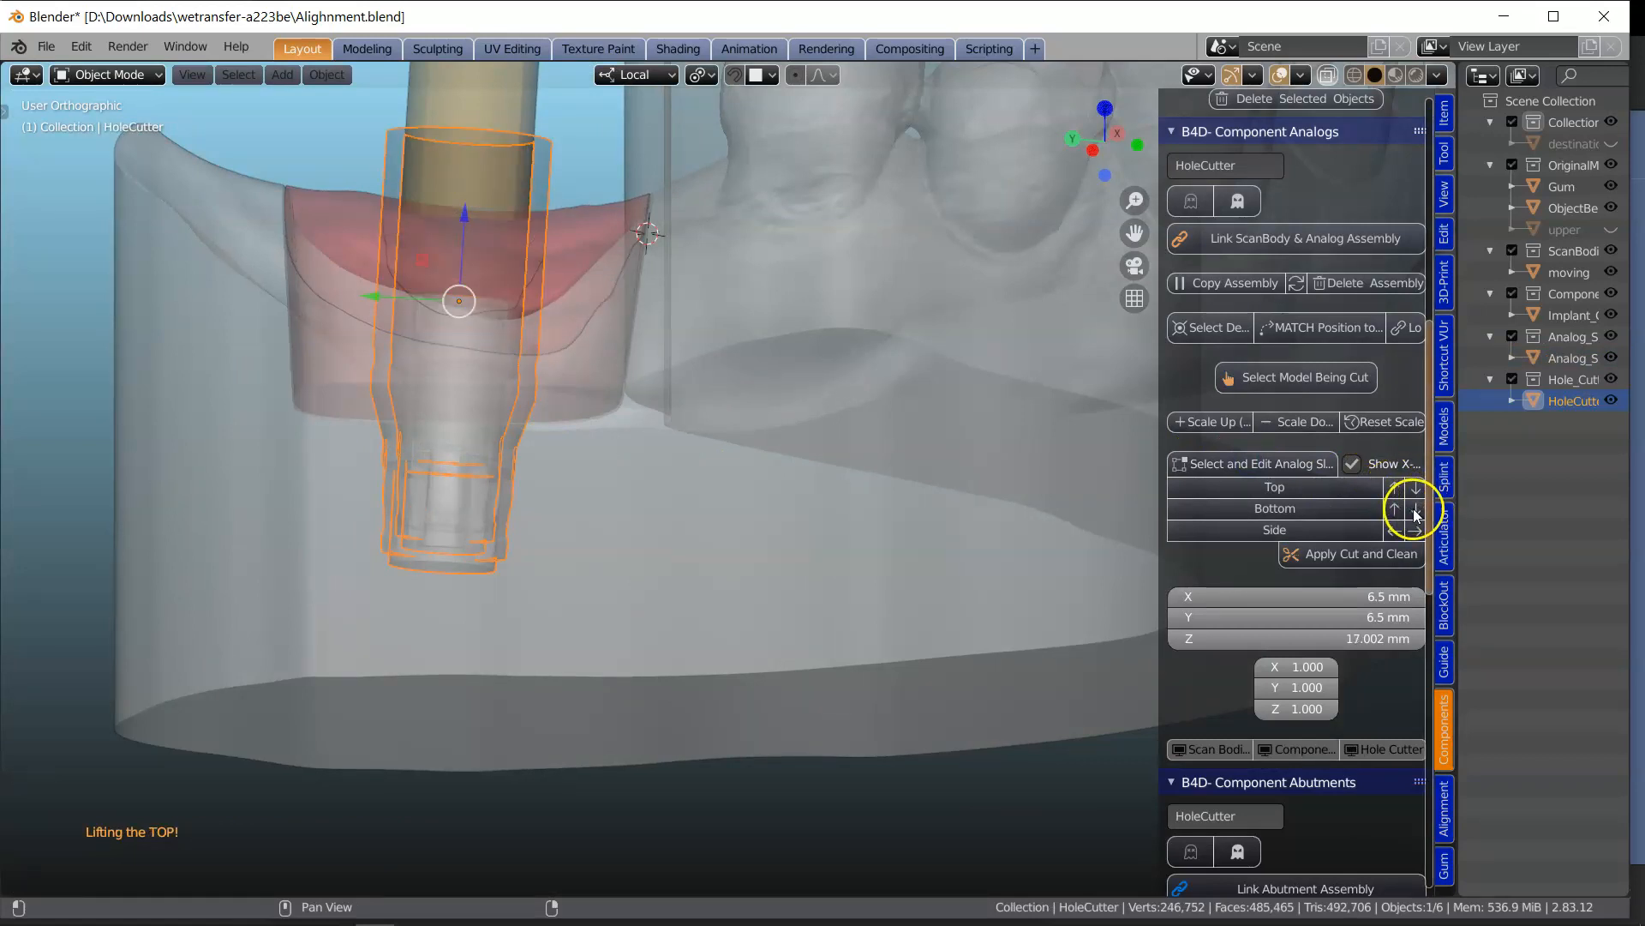
pyautogui.click(1416, 487)
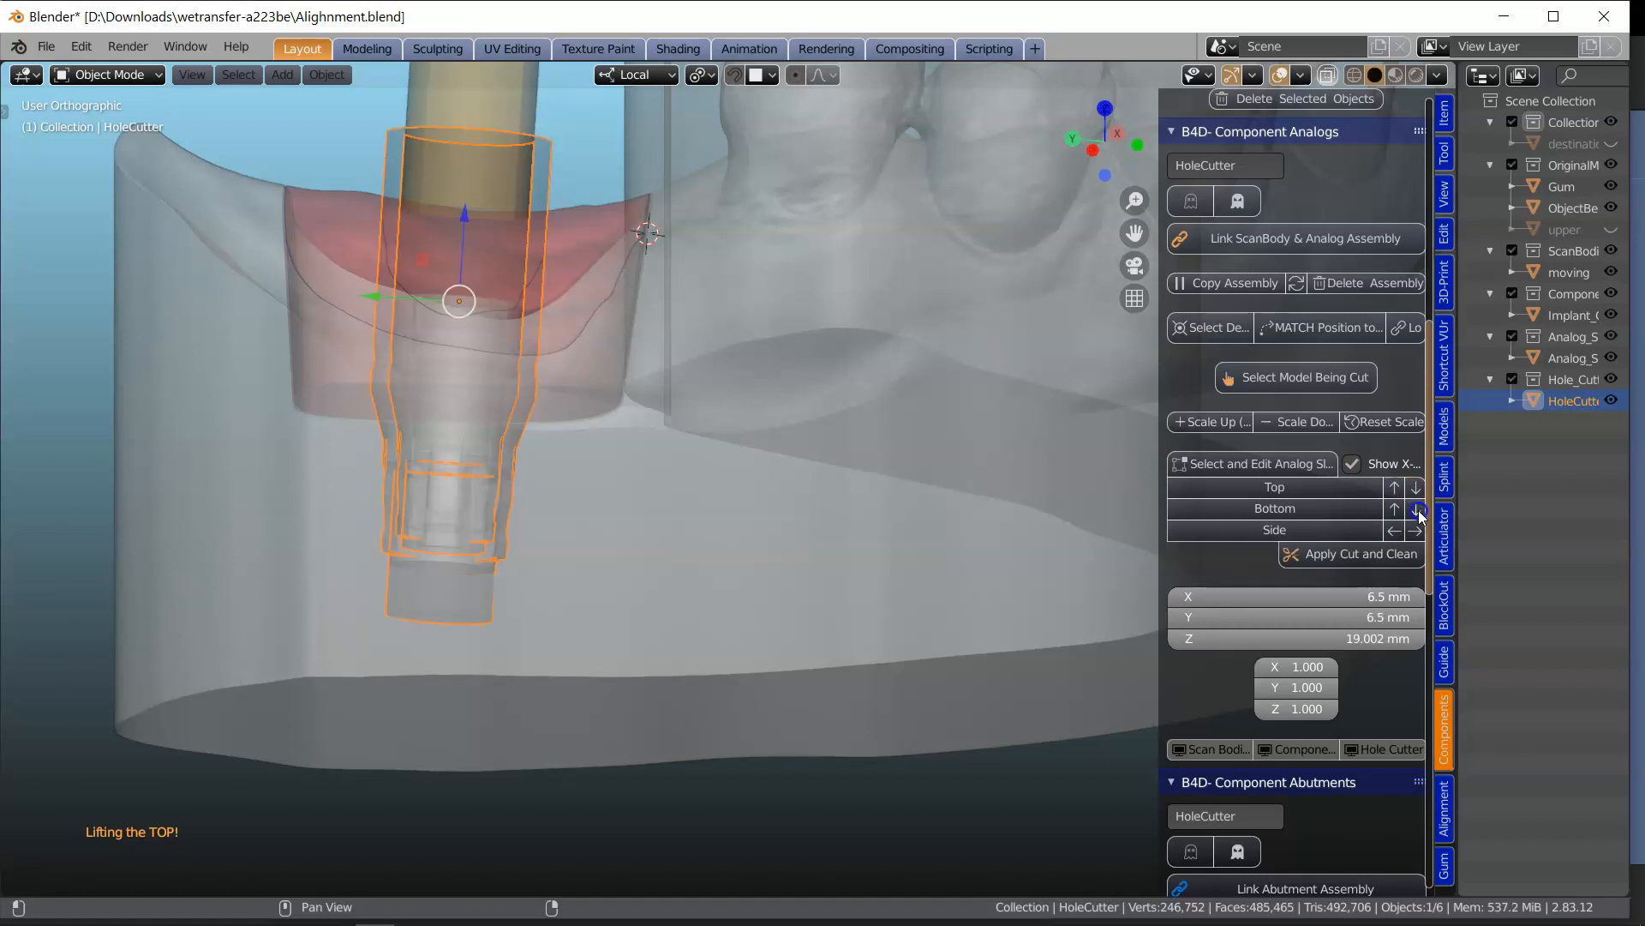
pyautogui.click(1416, 507)
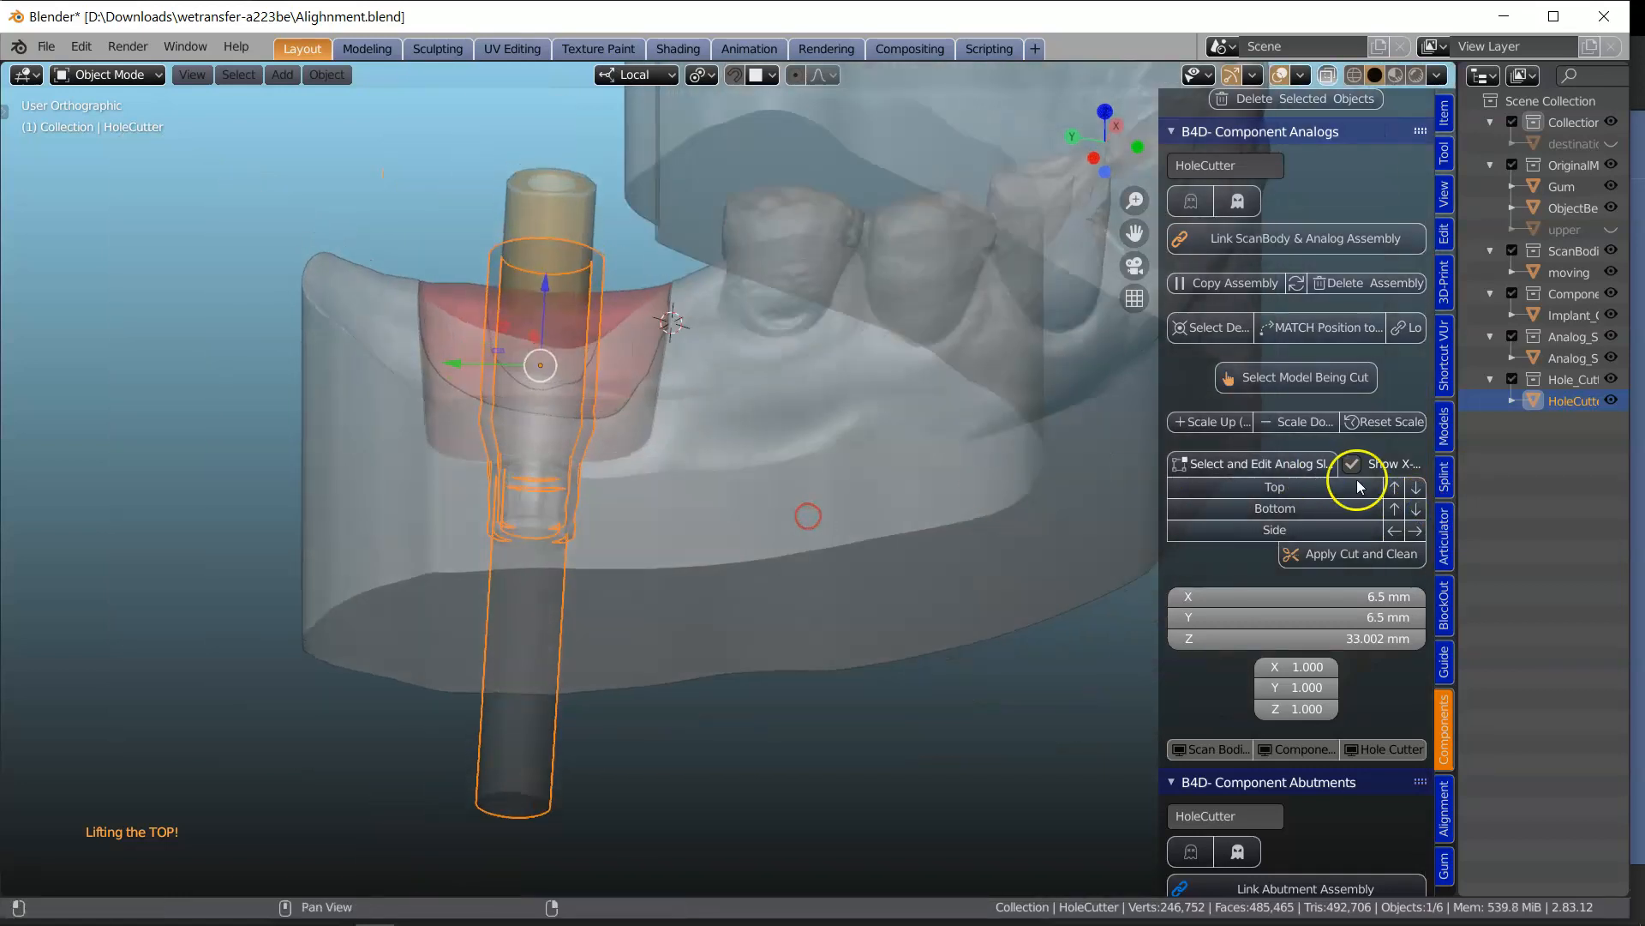
pyautogui.click(1352, 464)
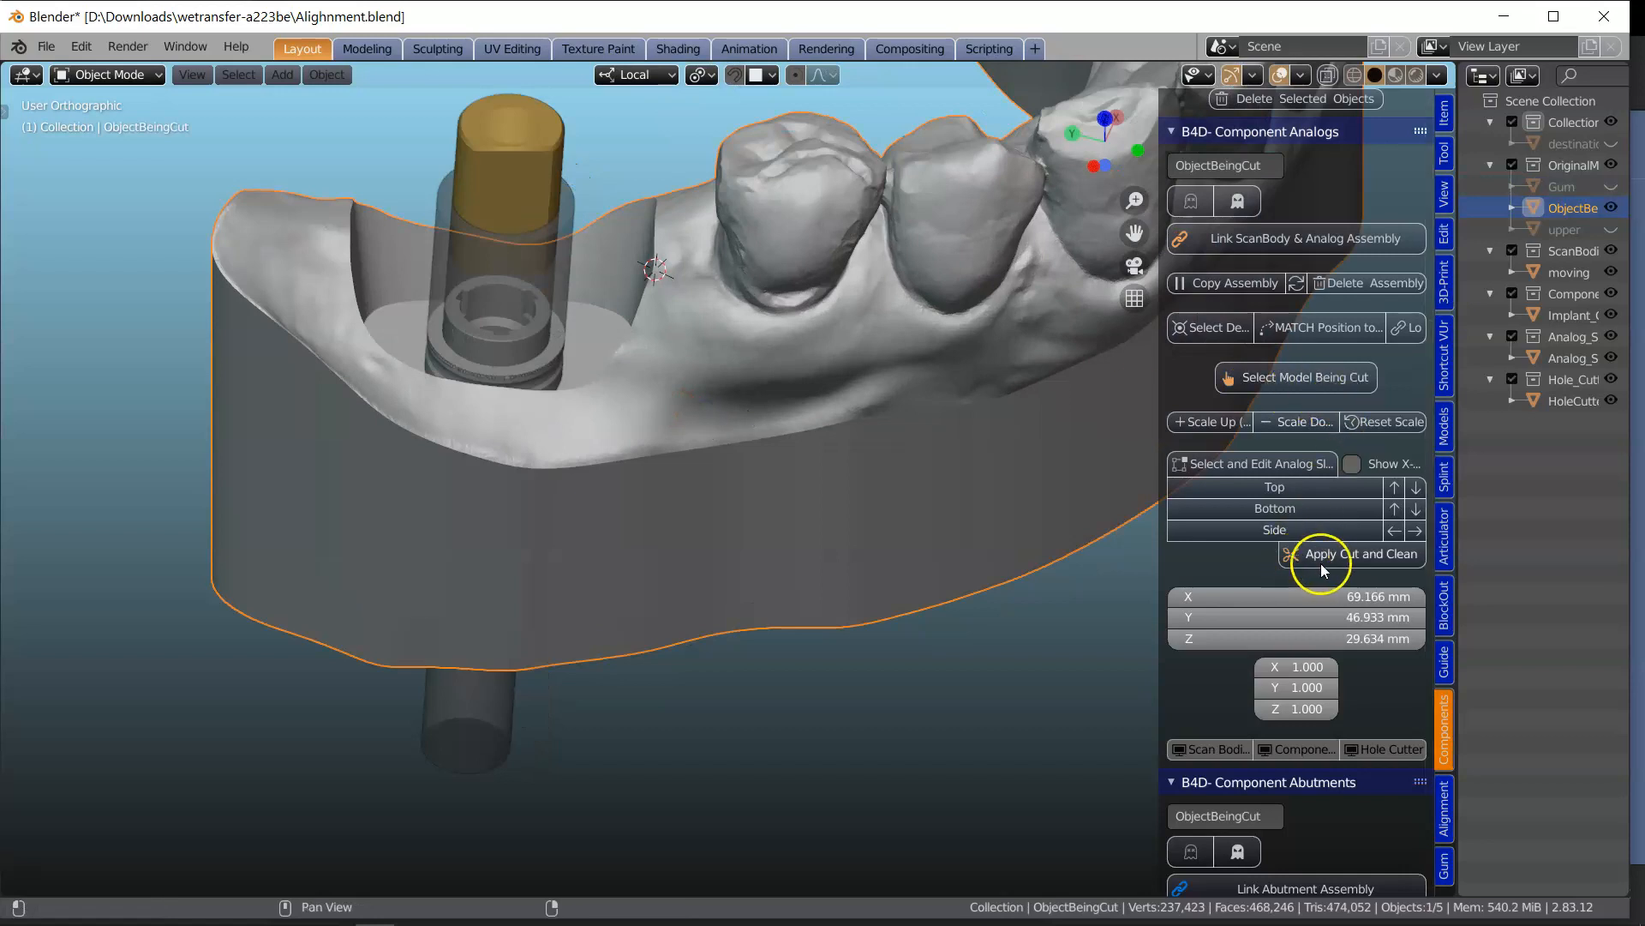
pyautogui.moveTo(670, 446)
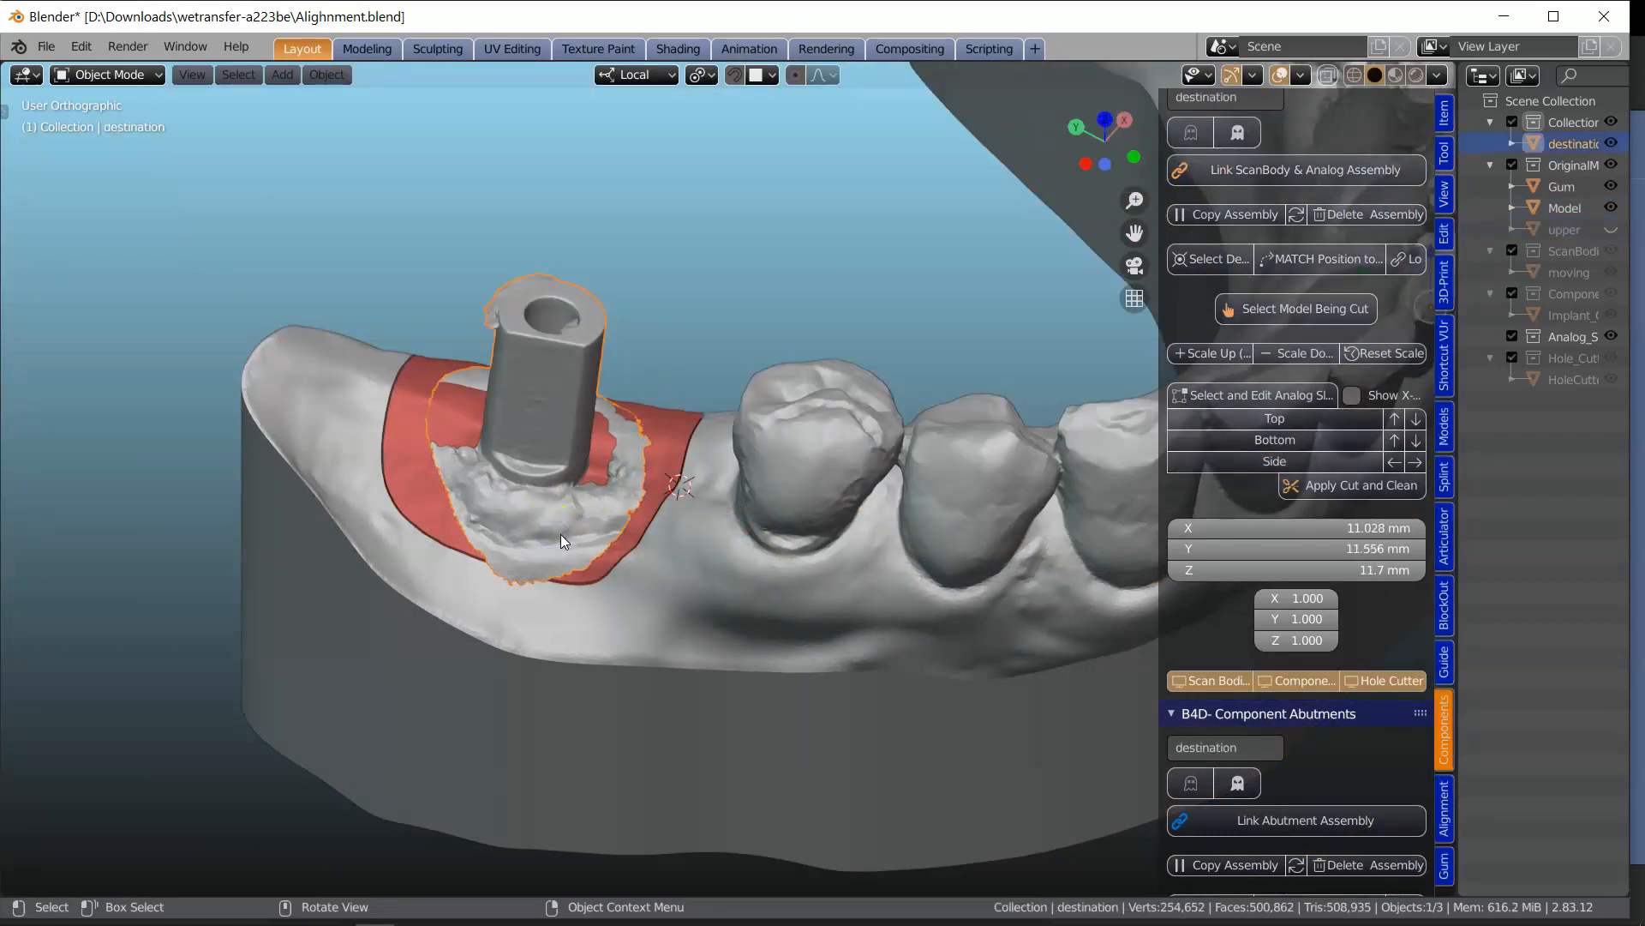
# Step: Hide the scan bodies and components so only the gum section and cutter remain
pyautogui.click(1294, 681)
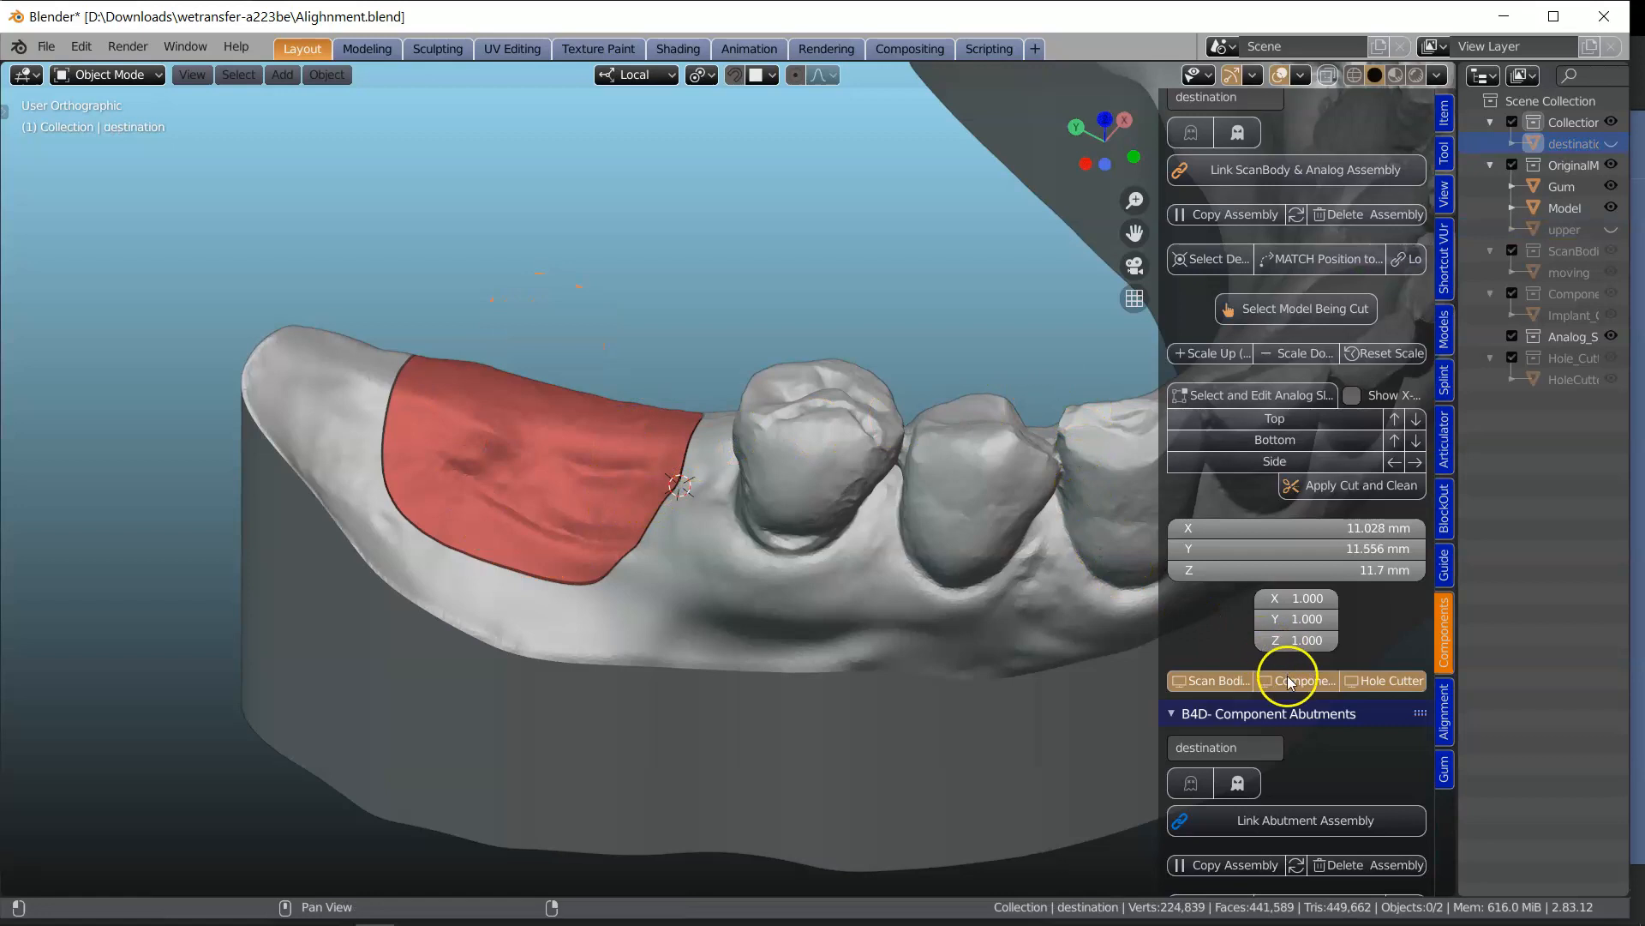
pyautogui.click(1383, 681)
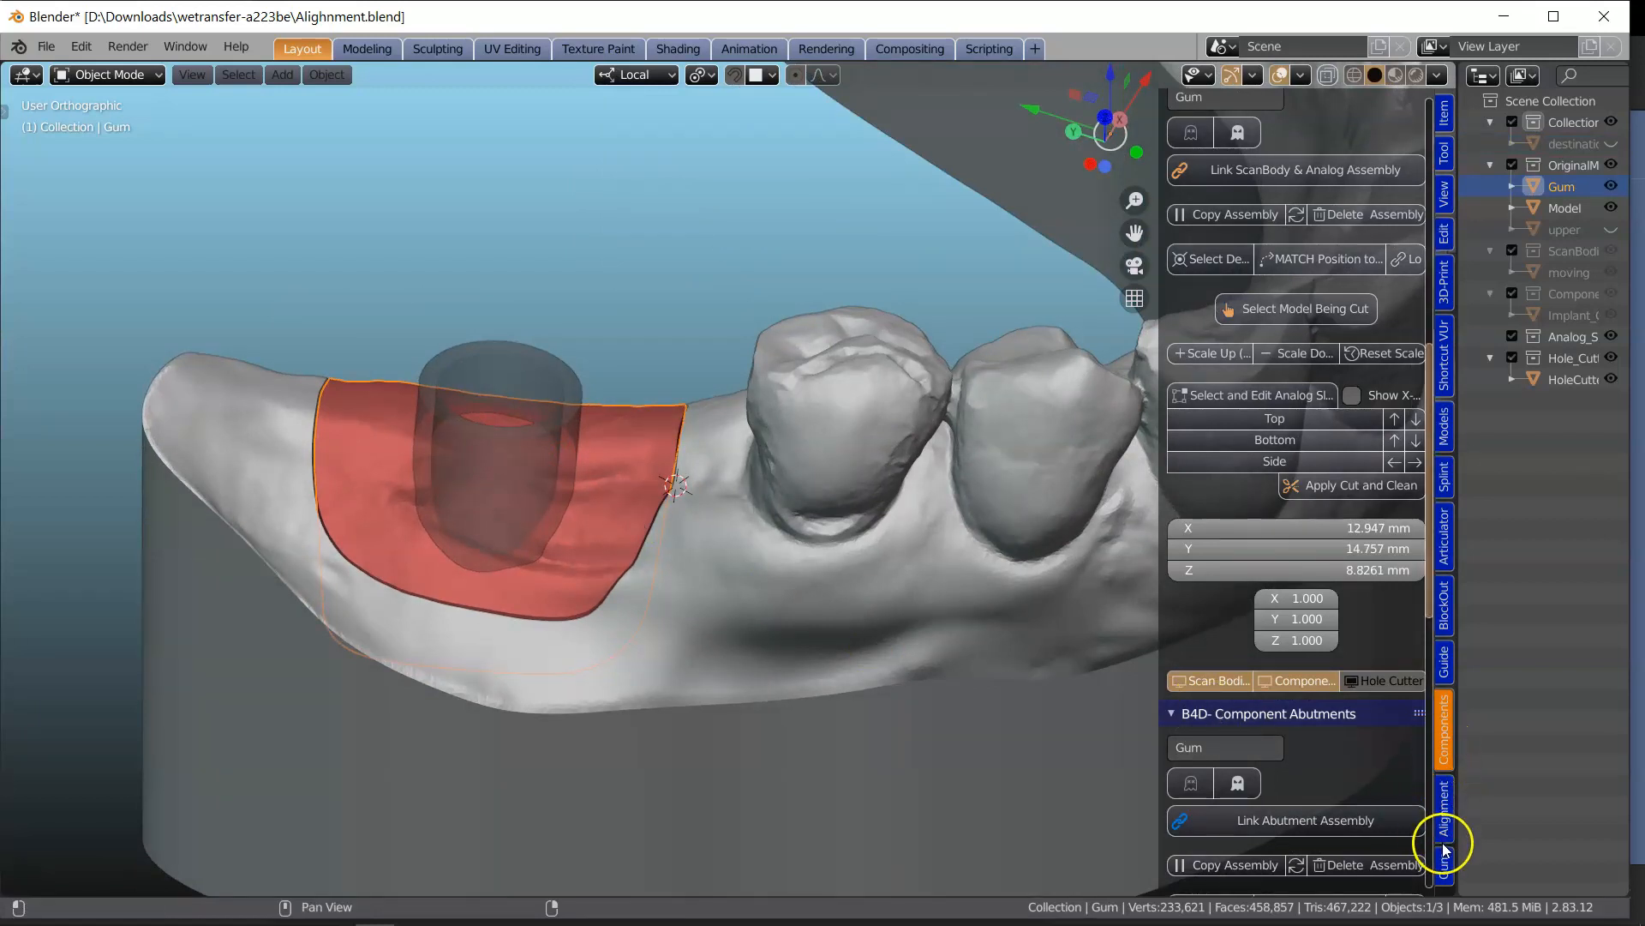
# Step: Mark the gum as the object being cut in the Component Cutting Tools and apply the cut
pyautogui.click(1443, 850)
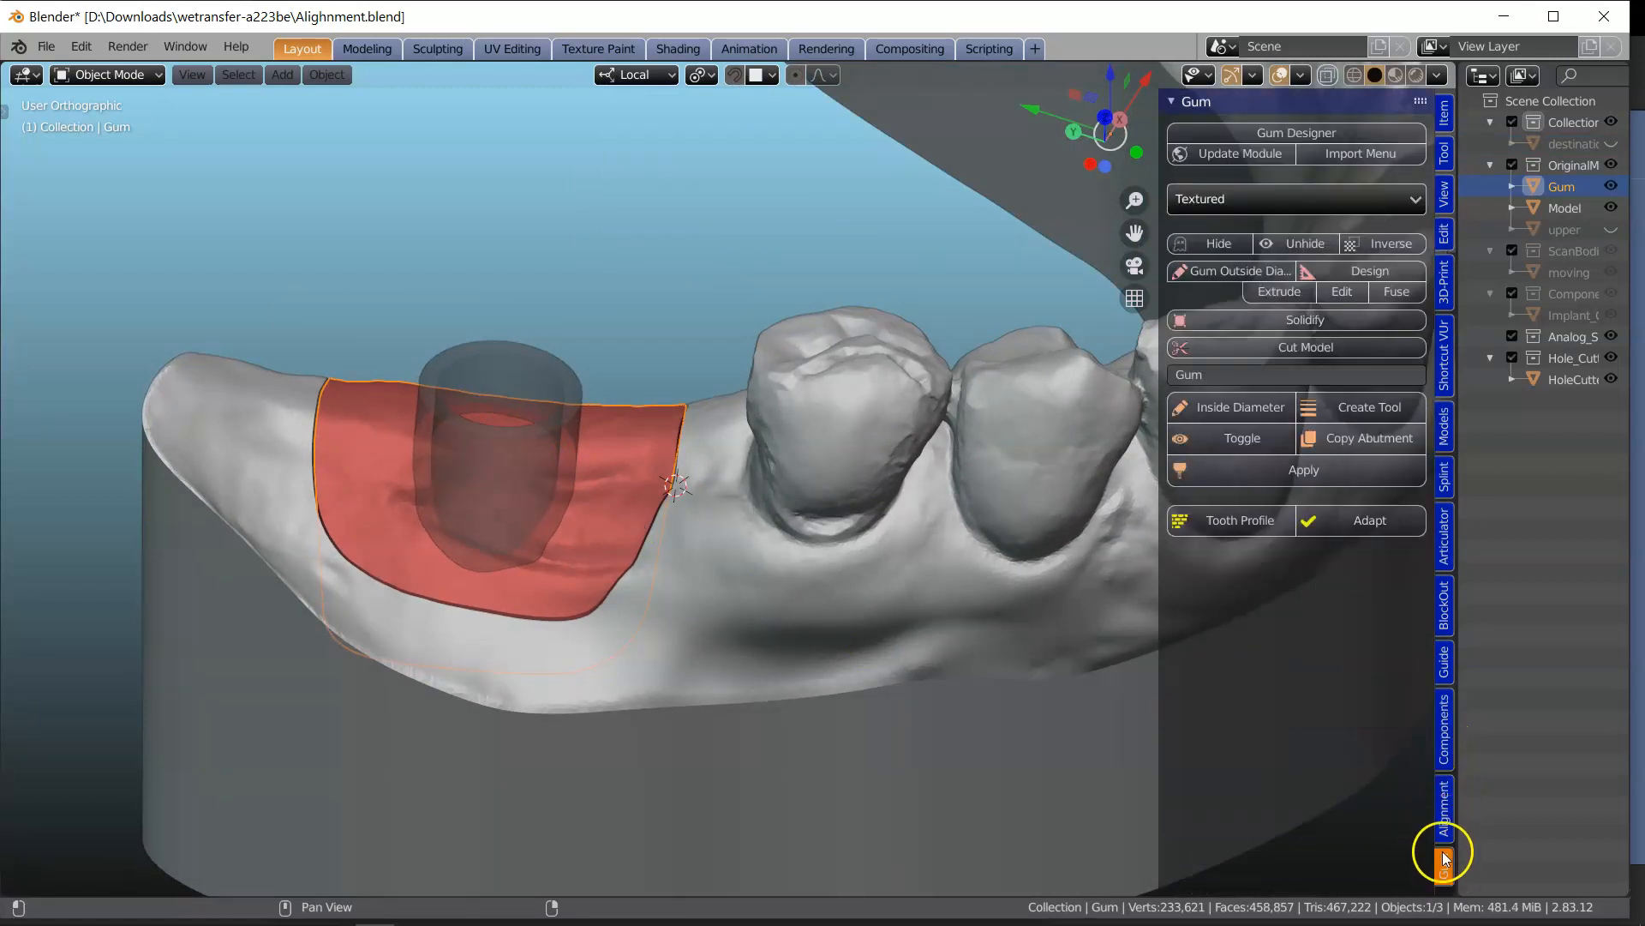
pyautogui.click(1442, 730)
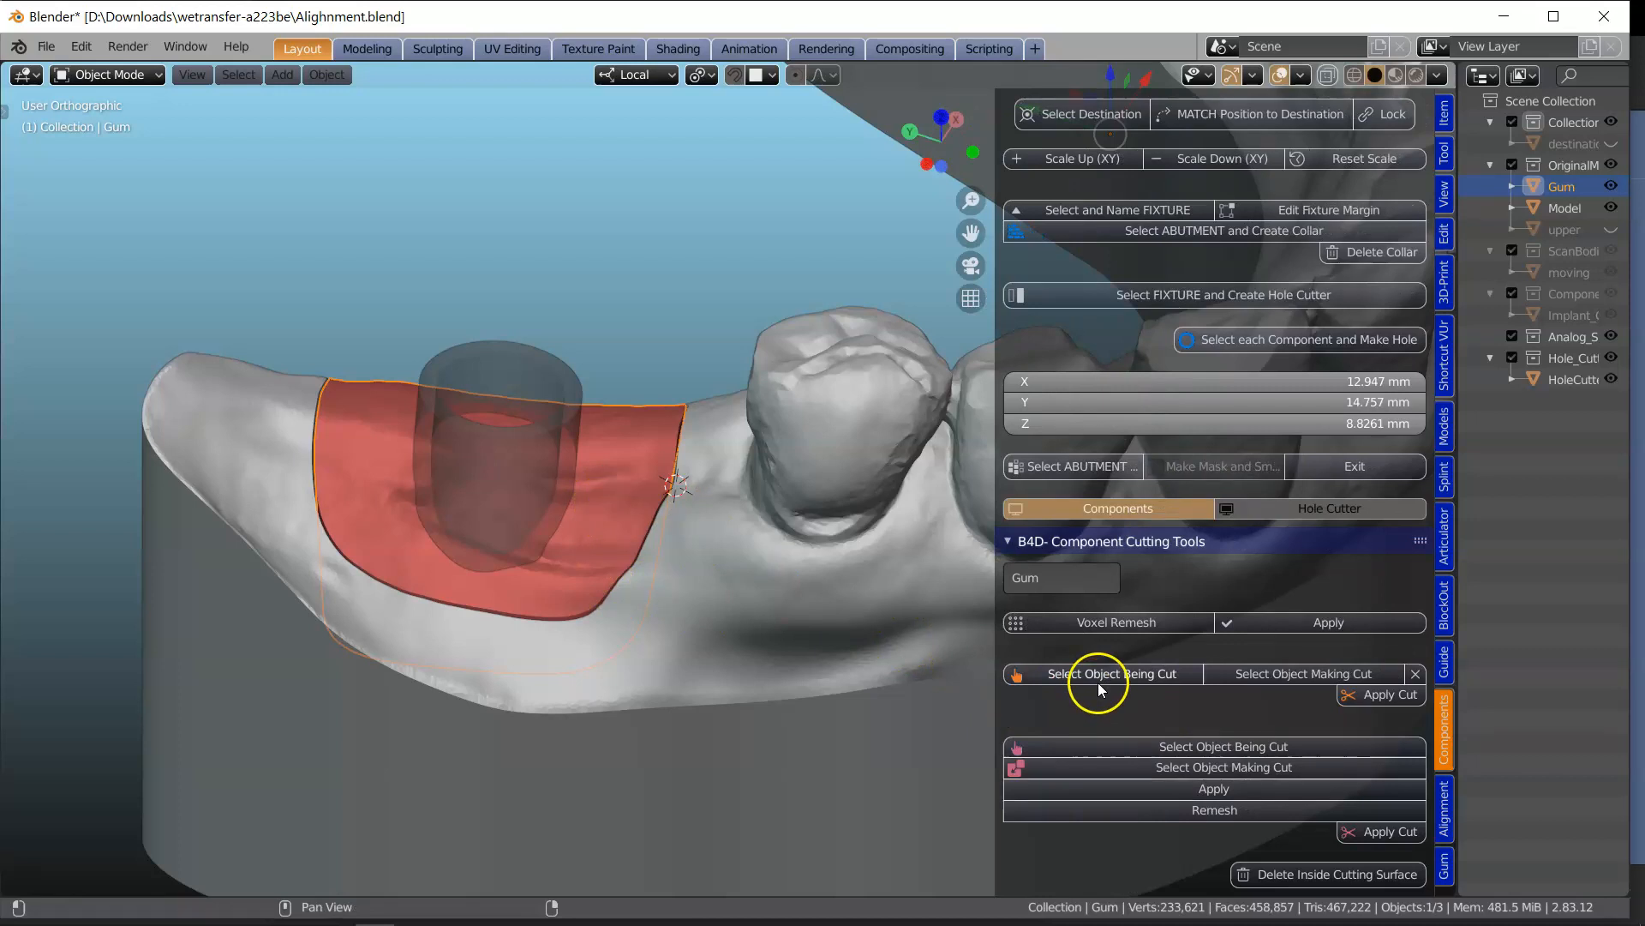
pyautogui.click(1101, 672)
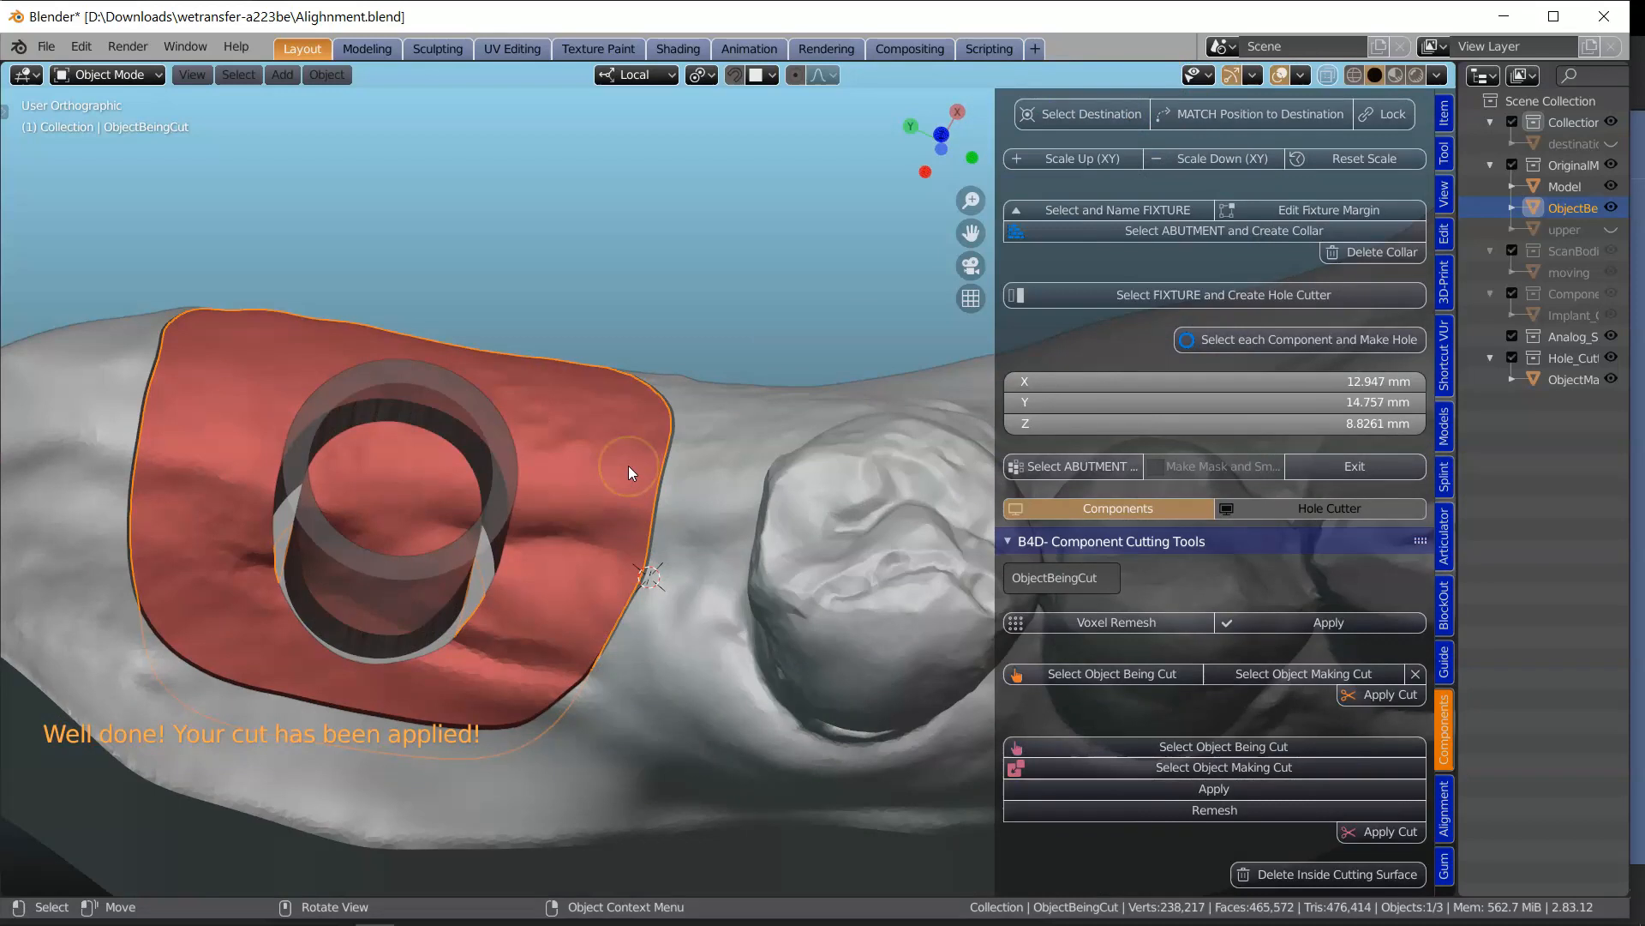
pyautogui.press('Tab')
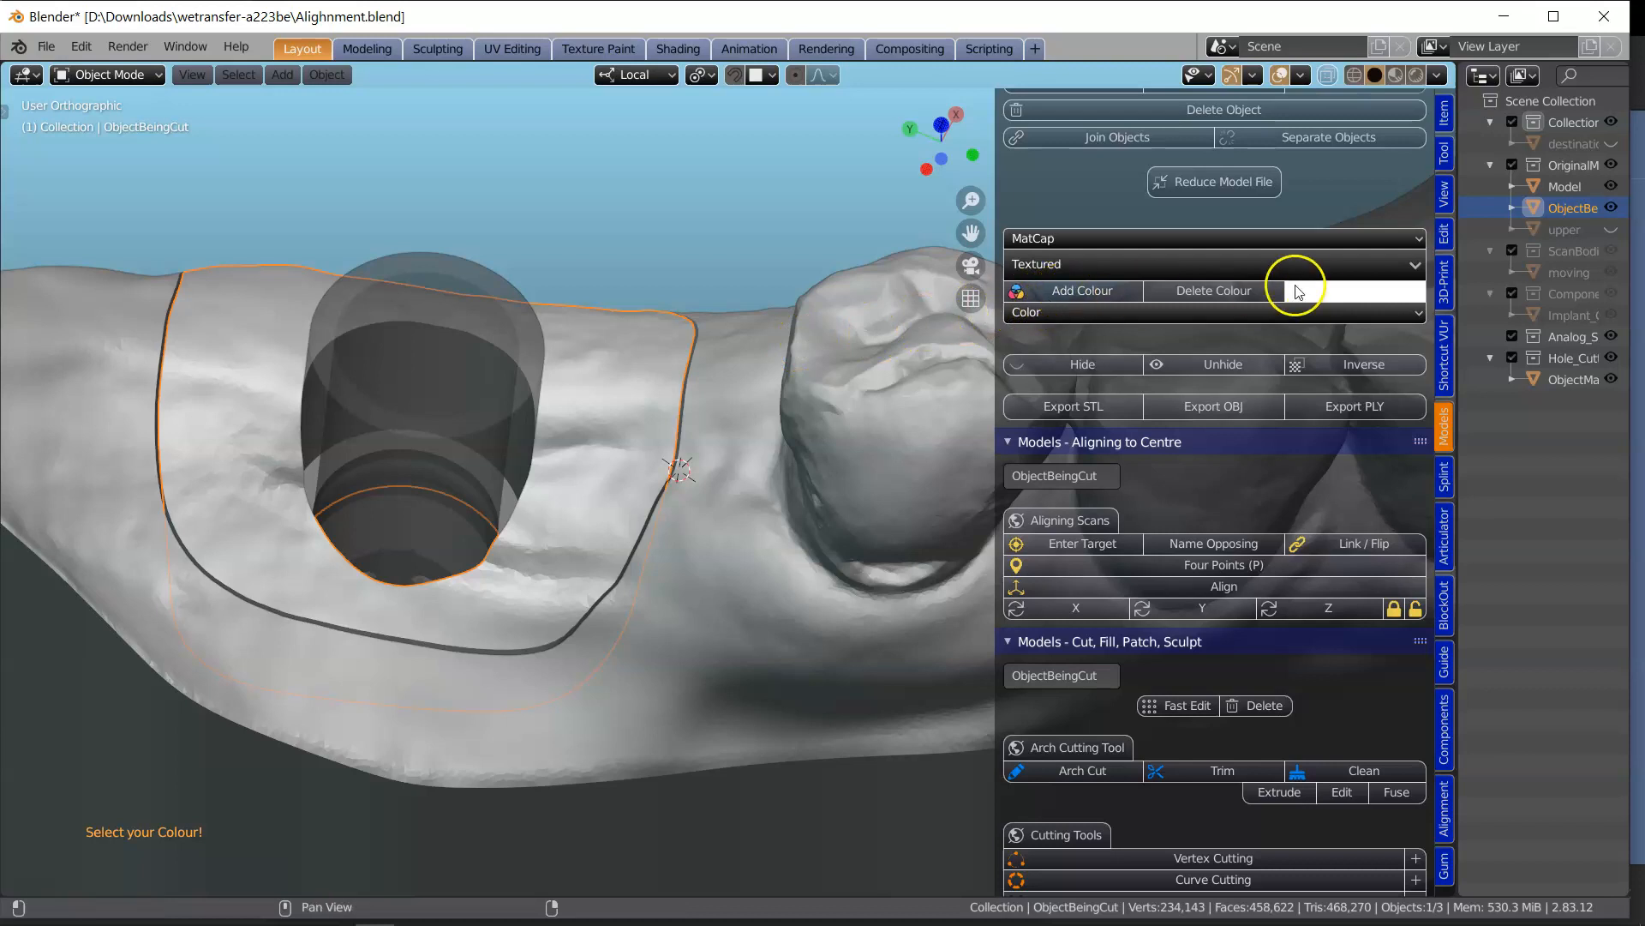
# Step: Add a pink colour to the cut gum object in the Models tab
pyautogui.click(1321, 291)
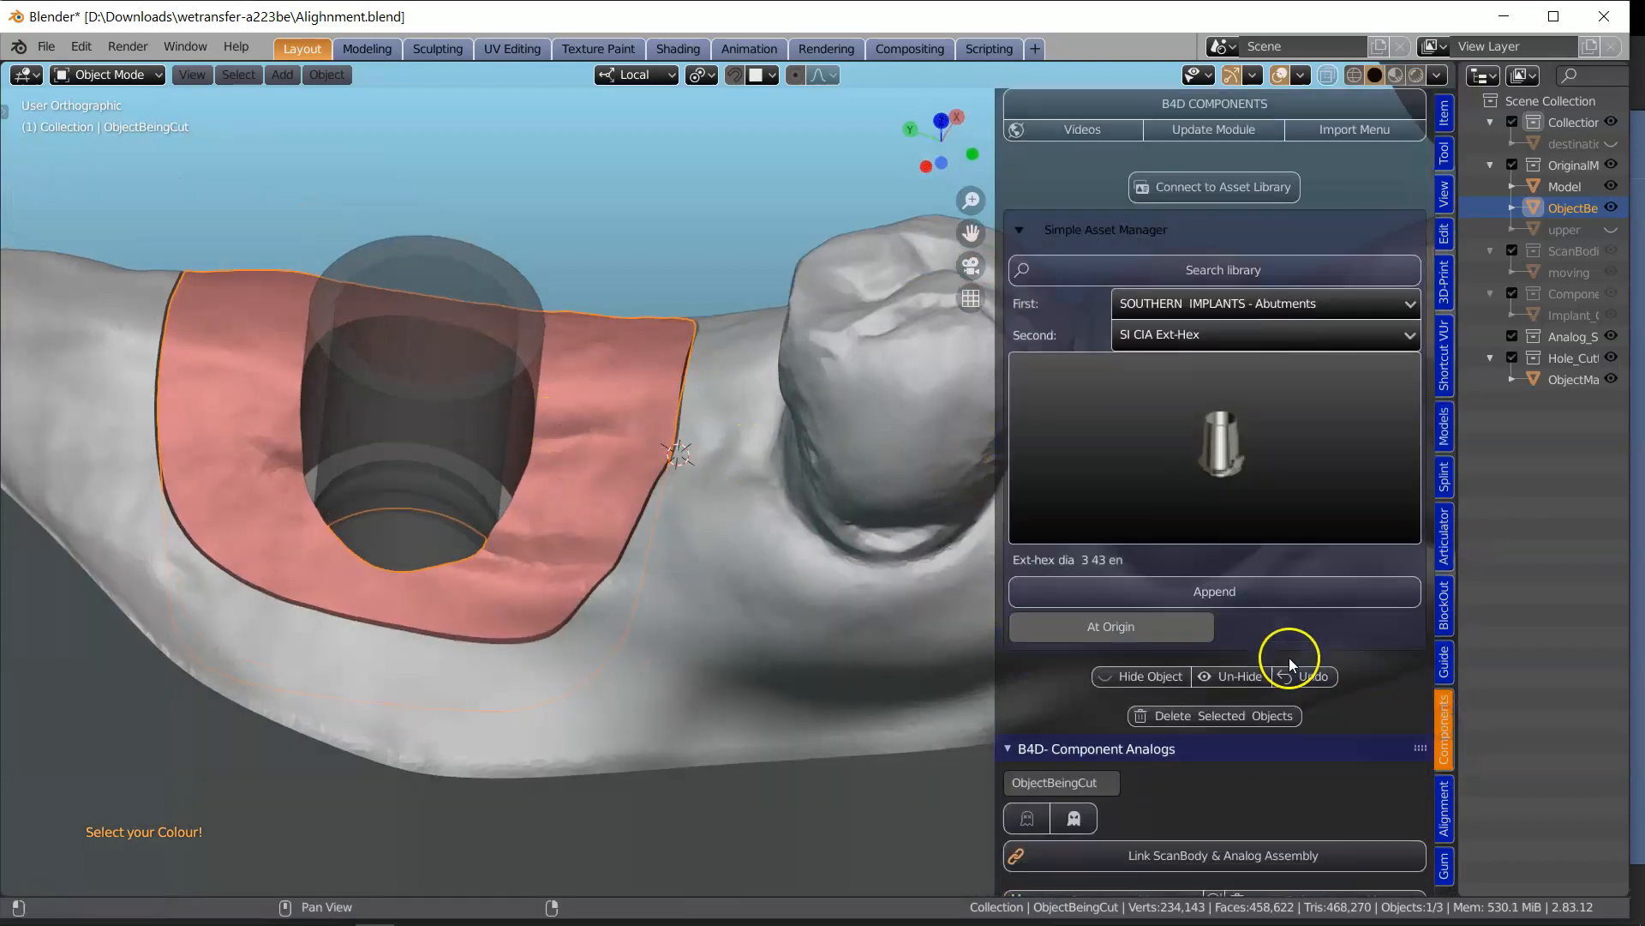
# Step: Show the analog sleeve via the Components visibility toggle and orbit into the hole
pyautogui.scroll(-3)
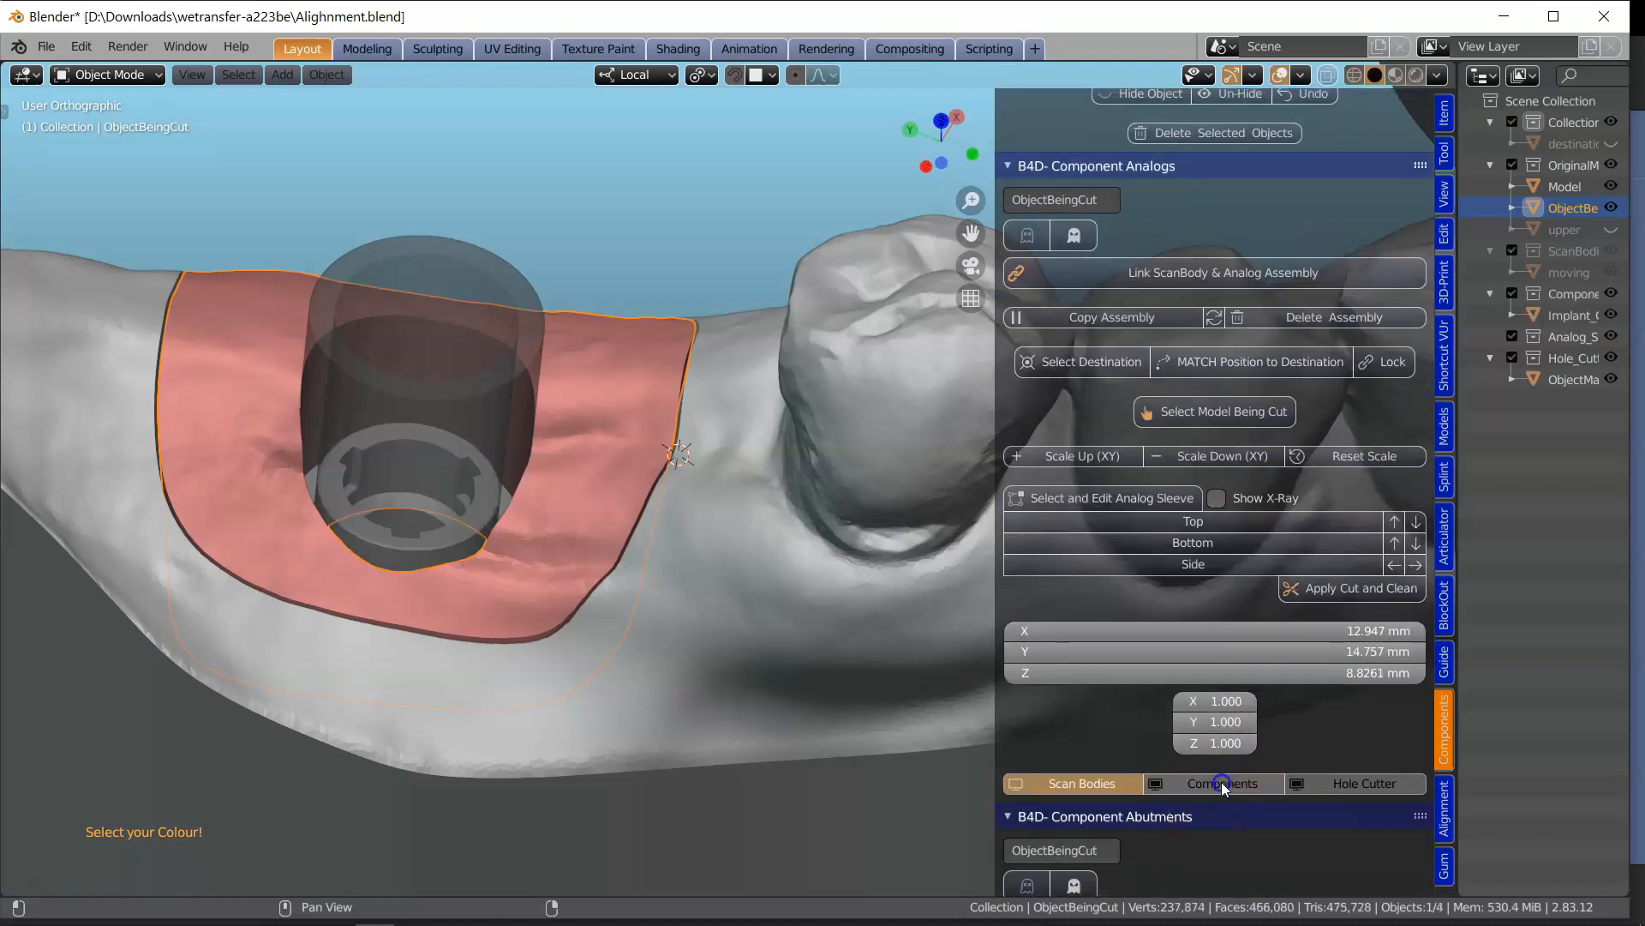
pyautogui.click(1080, 784)
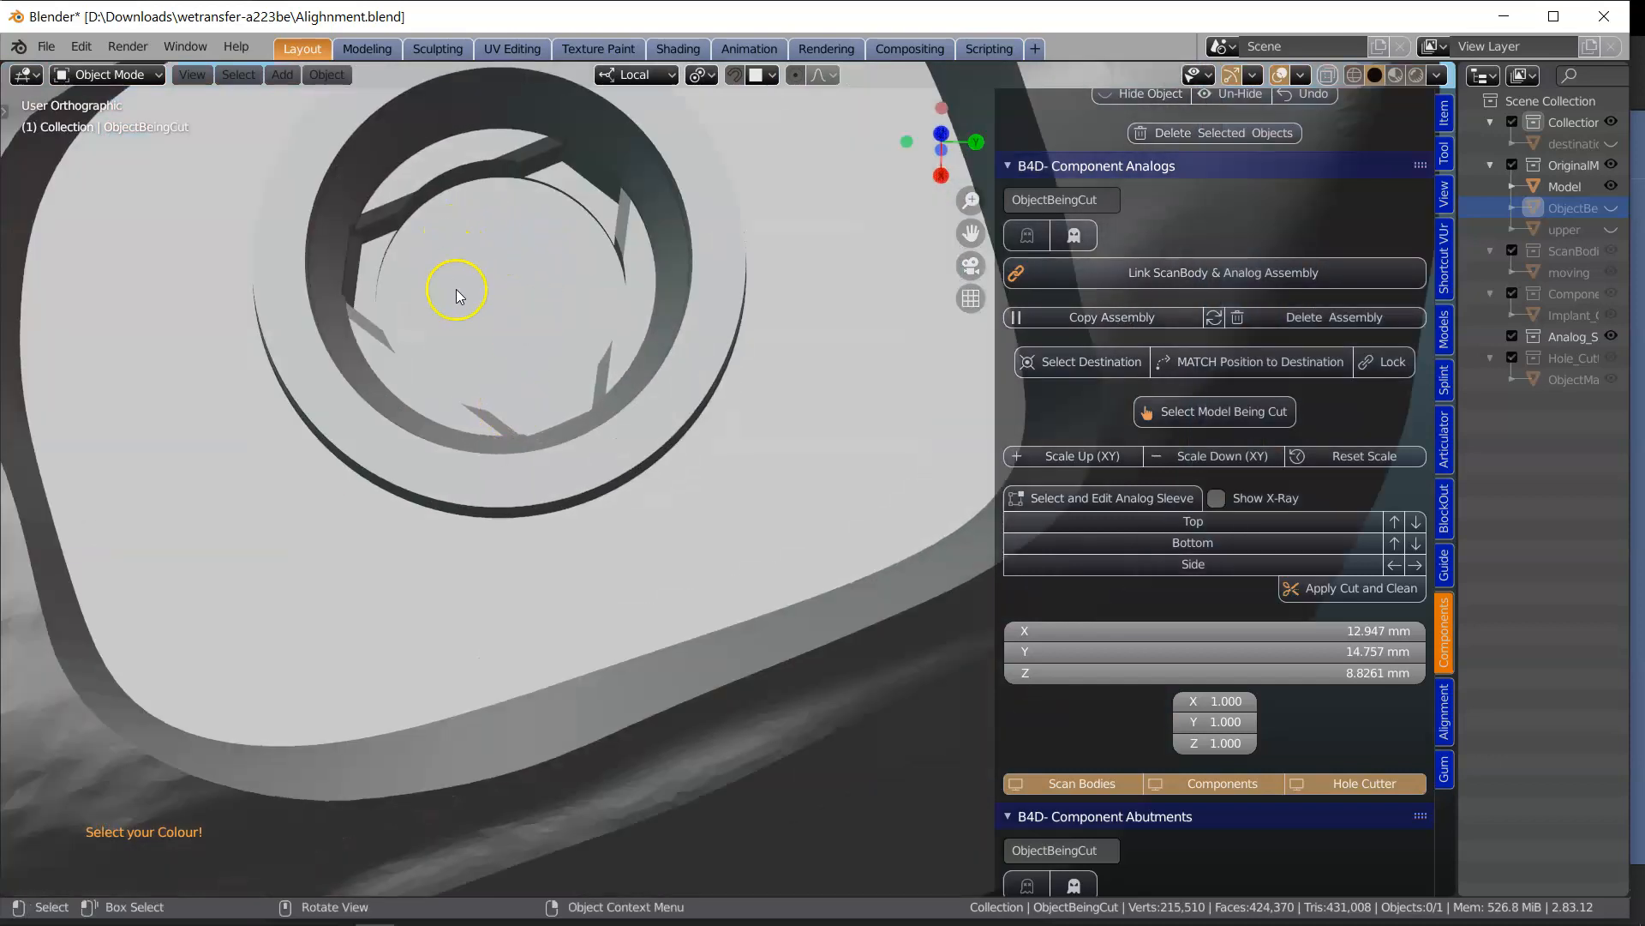
pyautogui.moveTo(456, 293); pyautogui.dragTo(771, 394)
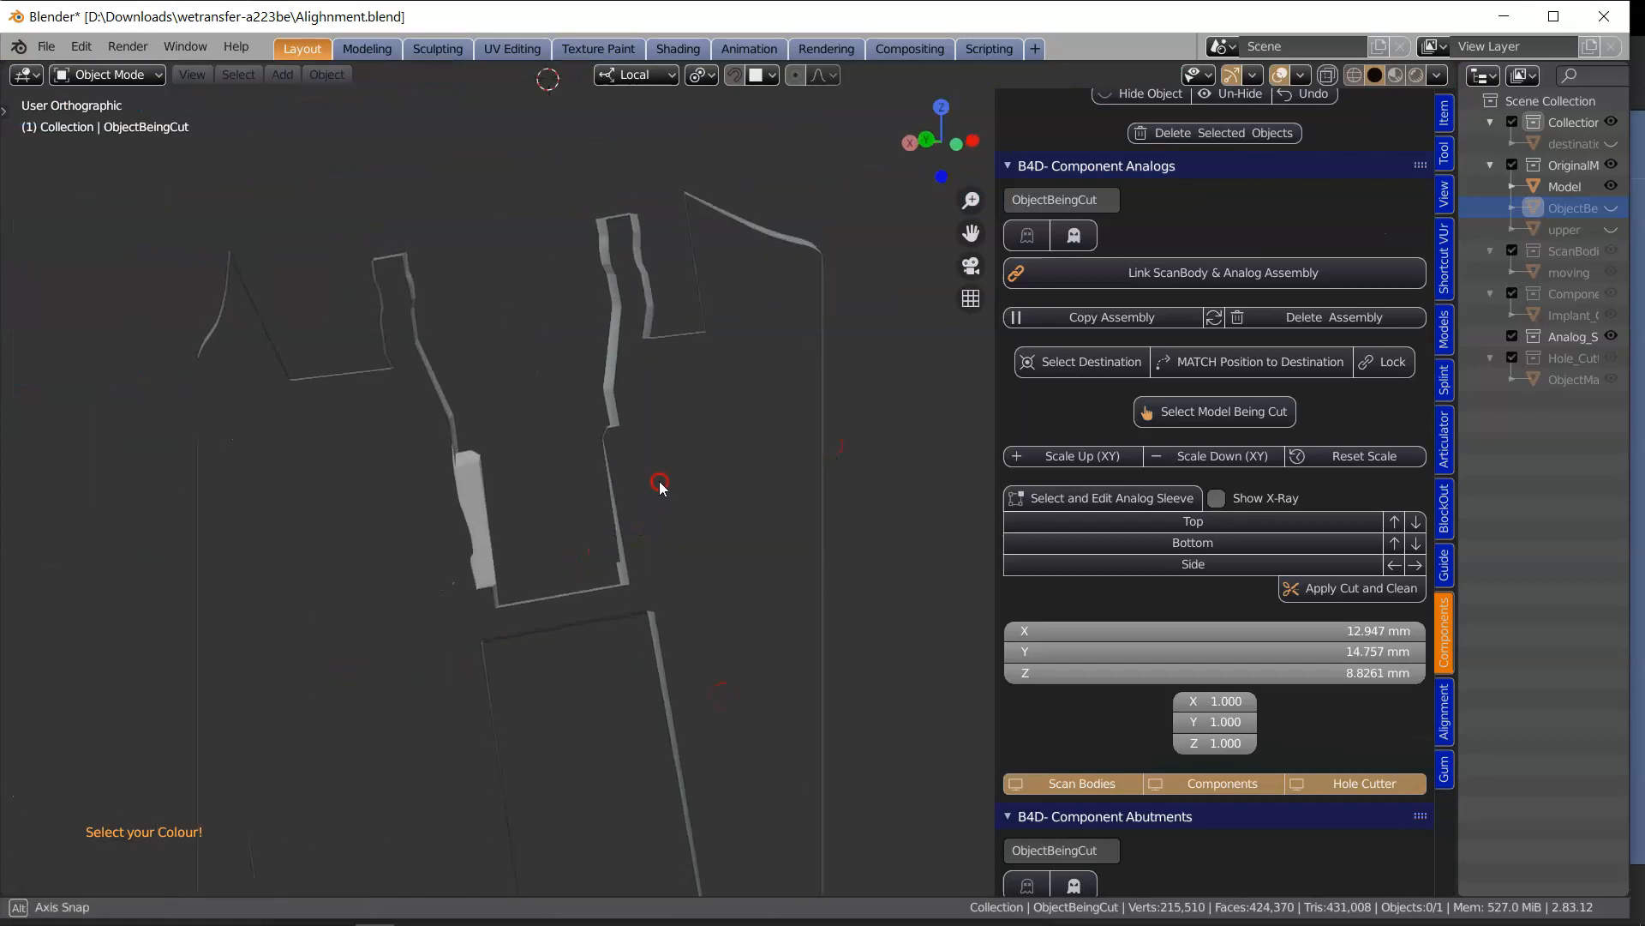
# Step: Orbit the clipped cross-section, then rotate around the full jaw model to view the hole
pyautogui.moveTo(658, 485); pyautogui.dragTo(603, 502)
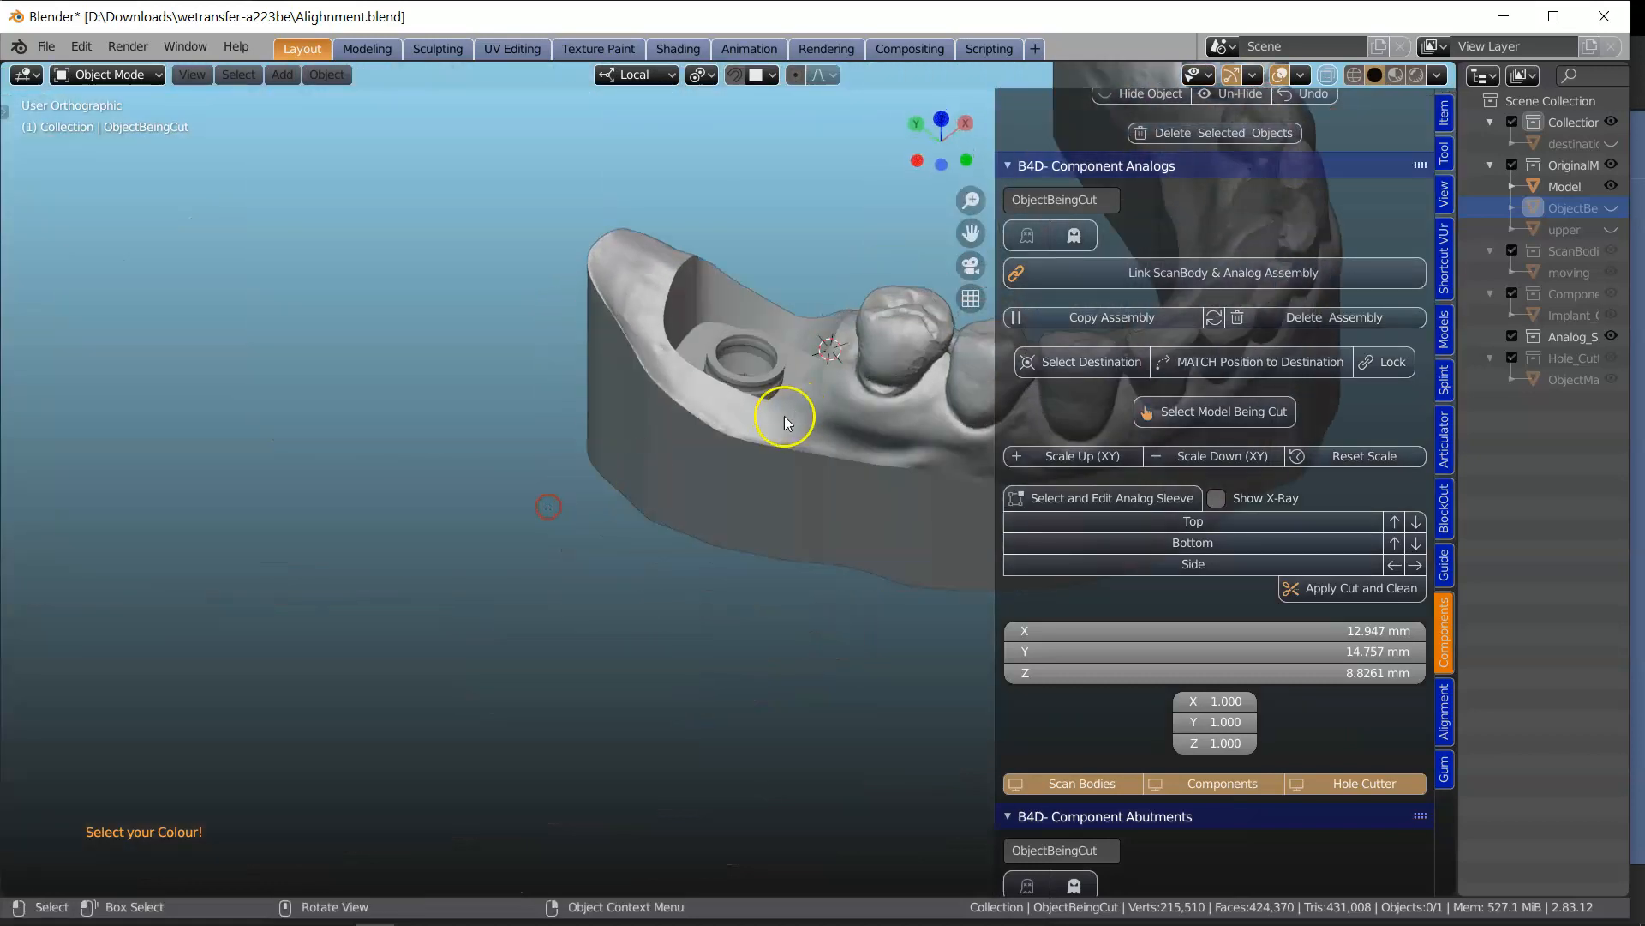
pyautogui.moveTo(782, 420); pyautogui.dragTo(509, 556)
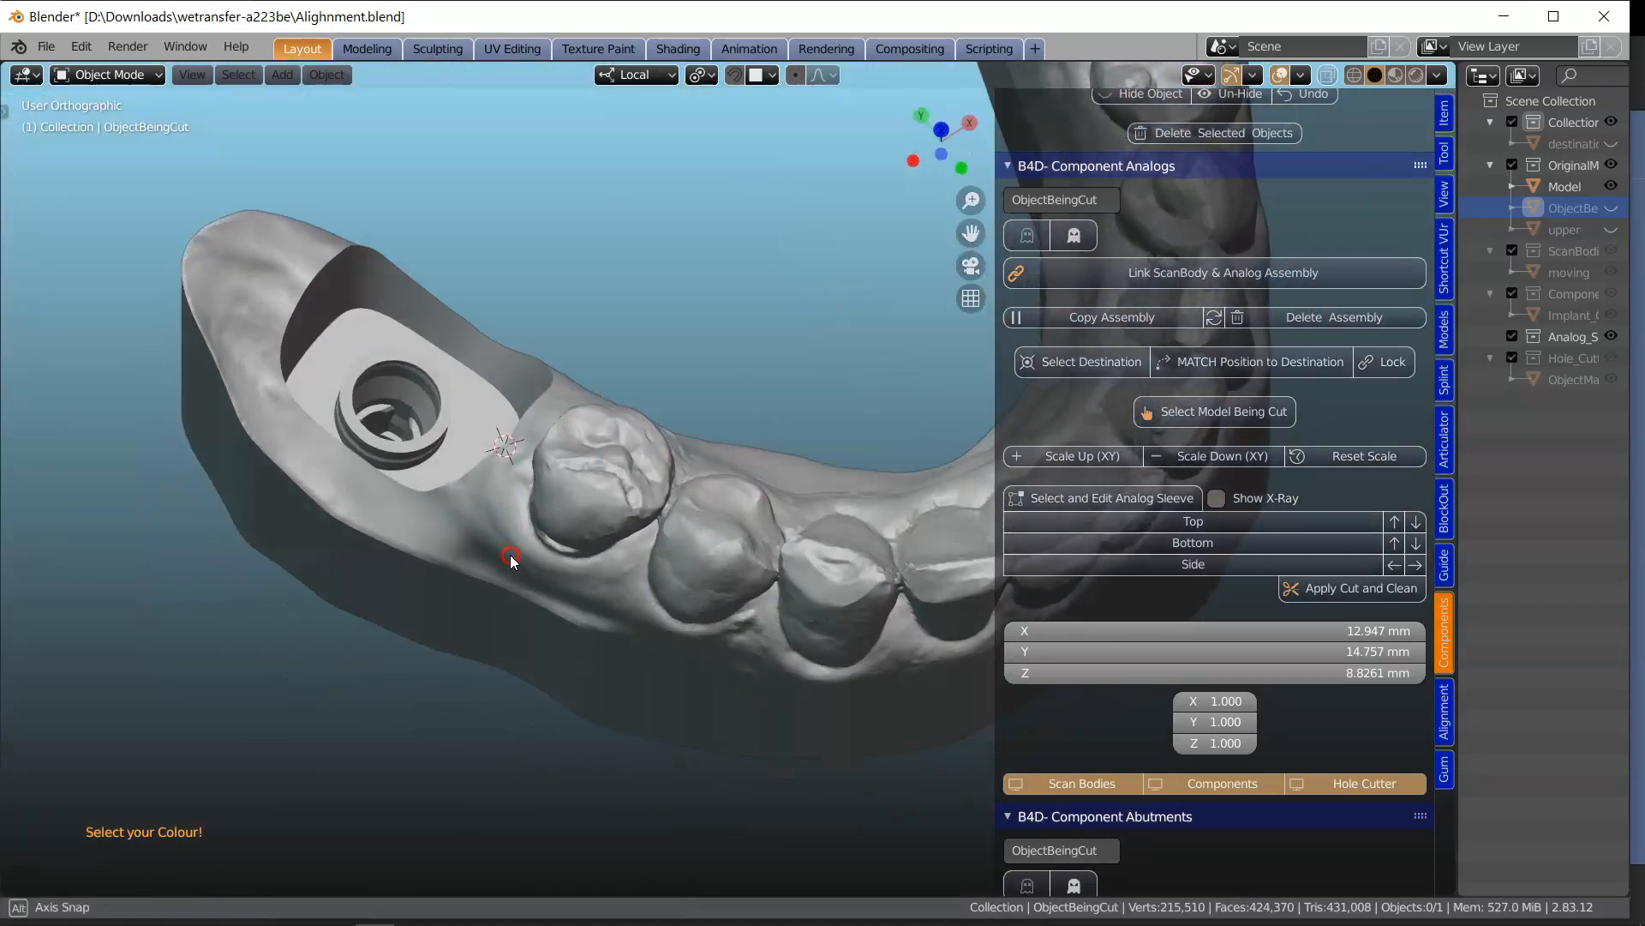
pyautogui.moveTo(509, 562); pyautogui.dragTo(524, 525)
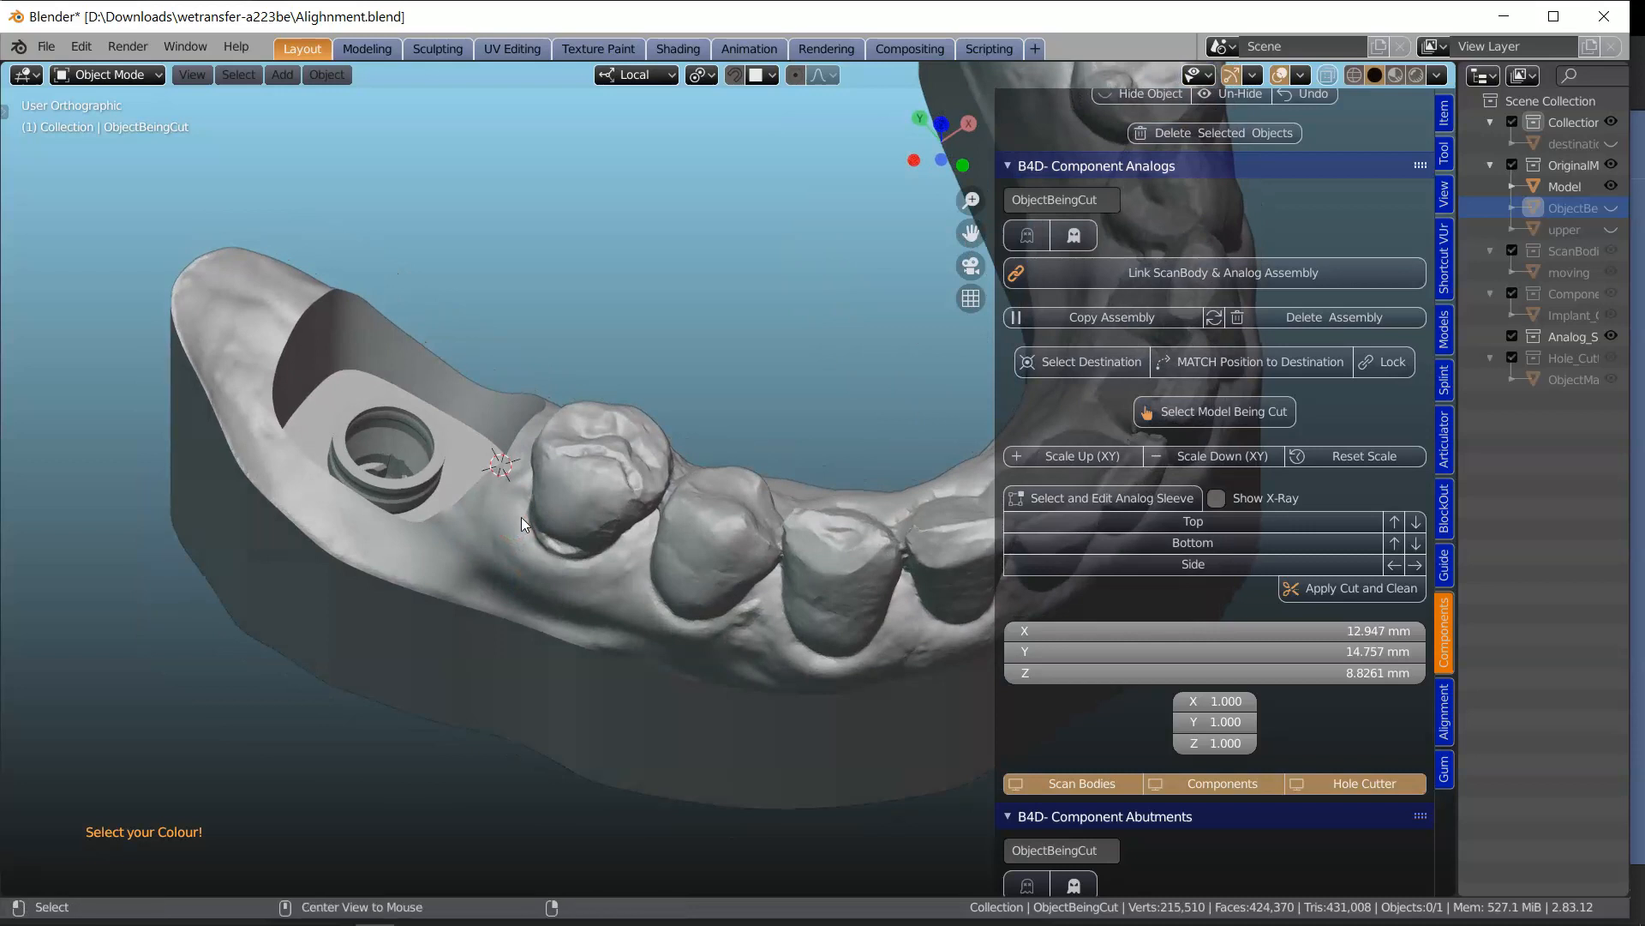